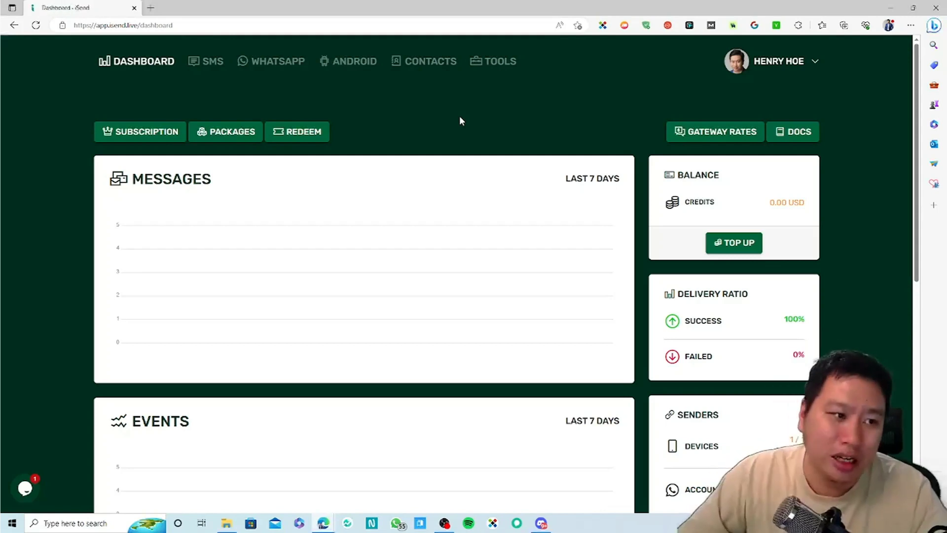
{"action": "mouse_move", "coordinate": [614, 121]}
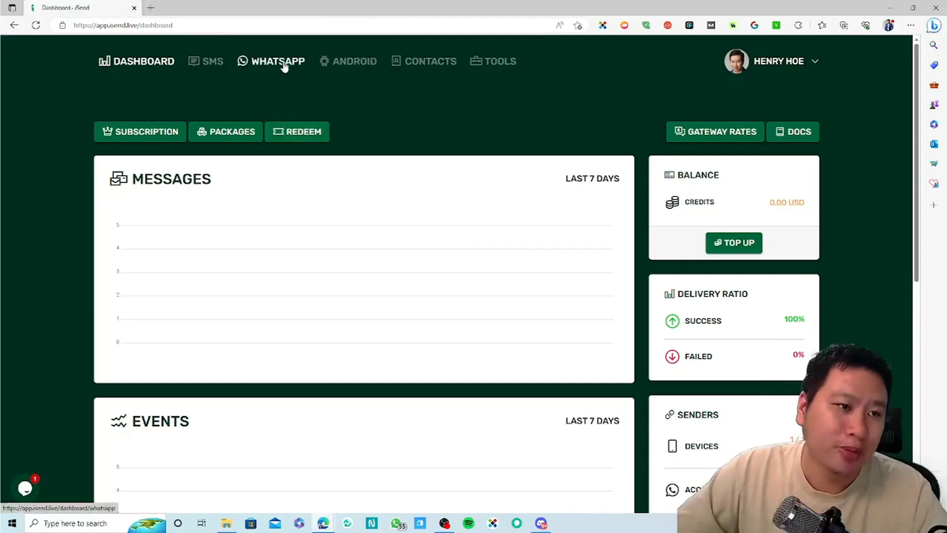
Step: View the empty WhatsApp Accounts list and cancel the Add Account prompt
{"action": "left_click", "coordinate": [278, 61]}
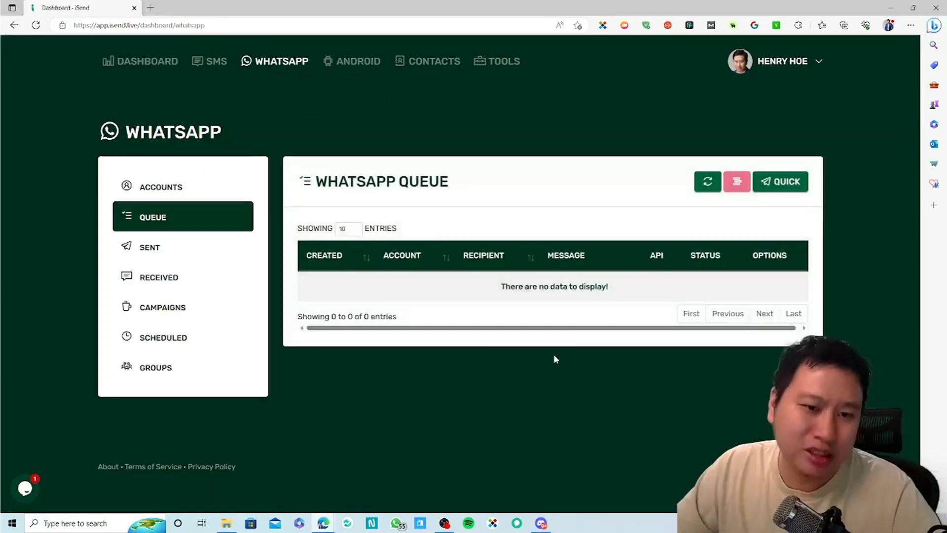
{"action": "left_click", "coordinate": [161, 187]}
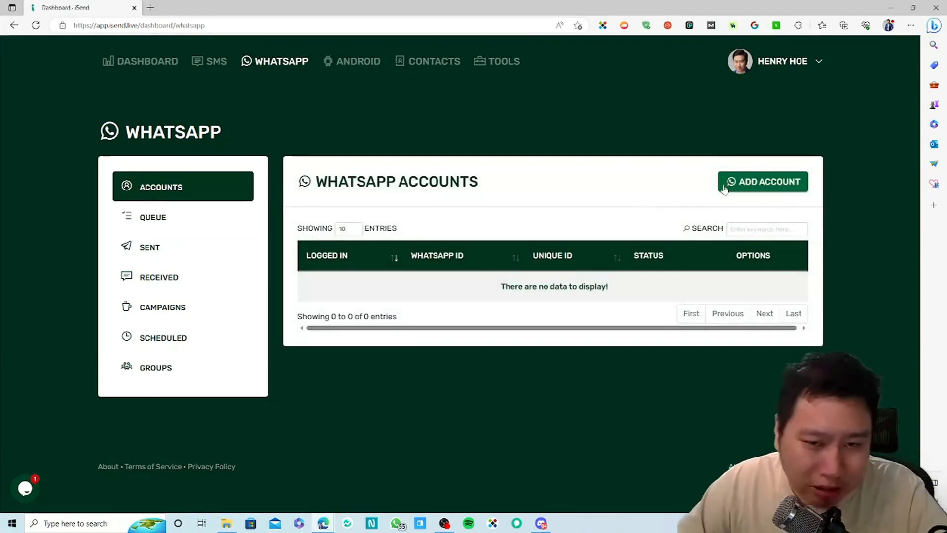
{"action": "left_click", "coordinate": [763, 181]}
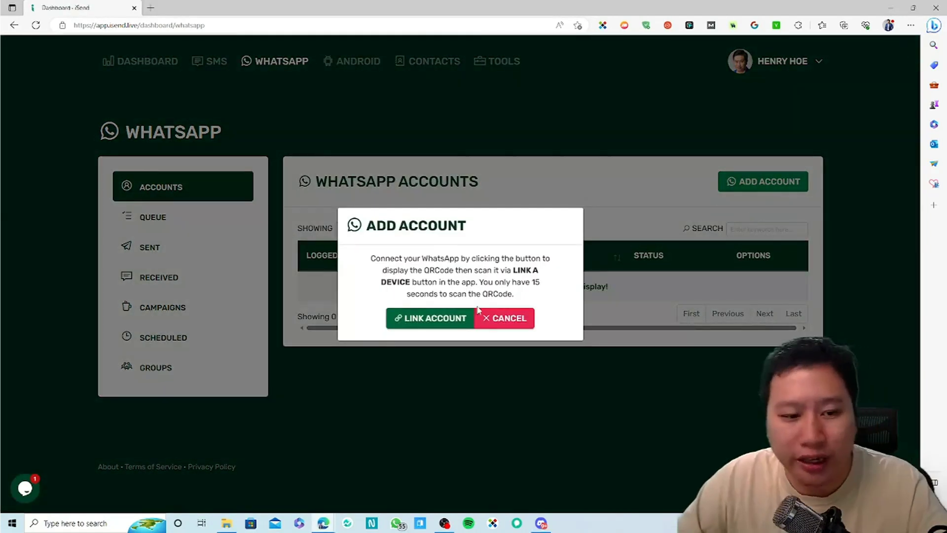
{"action": "left_click", "coordinate": [431, 318]}
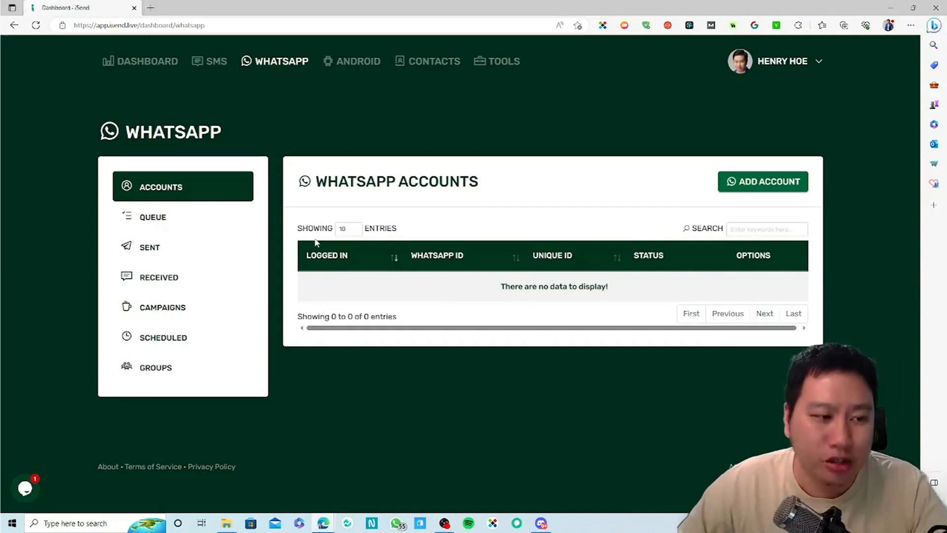
Step: Check the empty WhatsApp queue and open then close the Quick chat form
{"action": "left_click", "coordinate": [153, 217]}
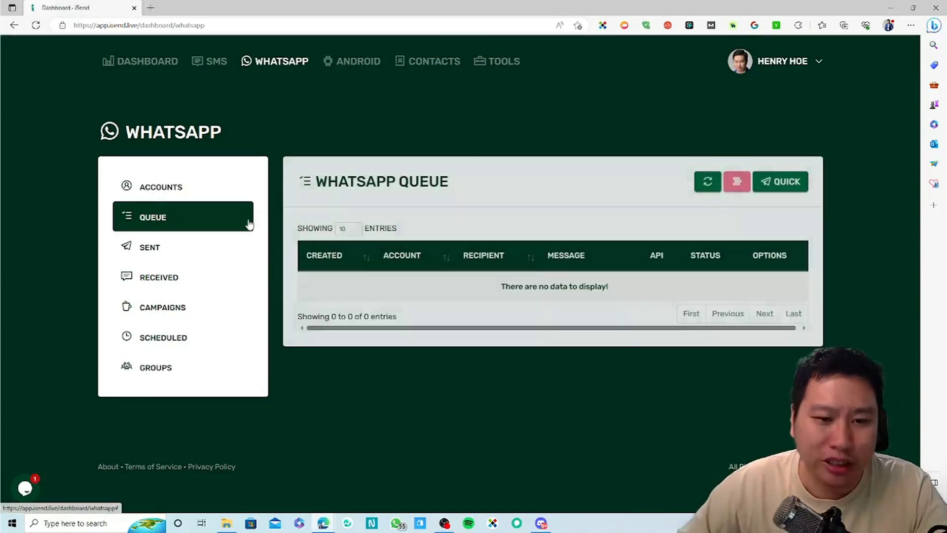
{"action": "mouse_move", "coordinate": [371, 260]}
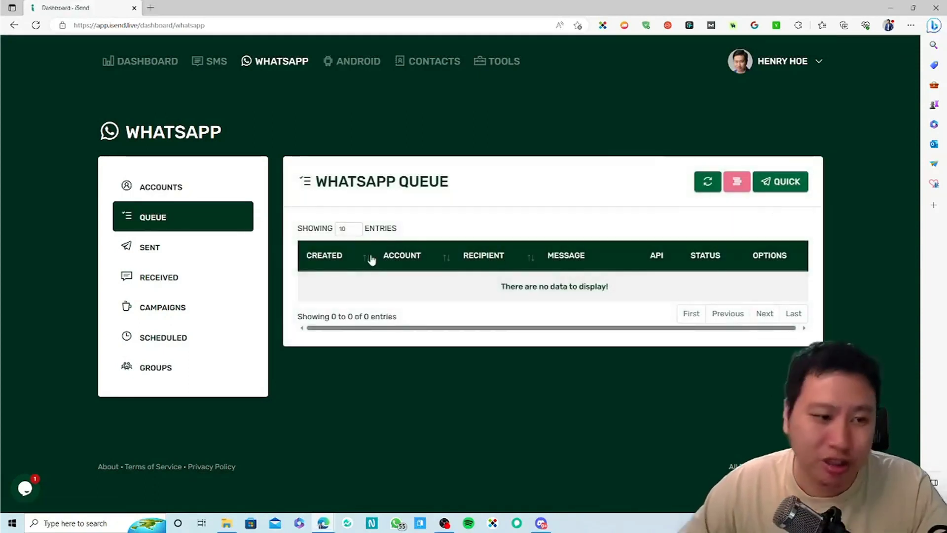
{"action": "left_click", "coordinate": [780, 181]}
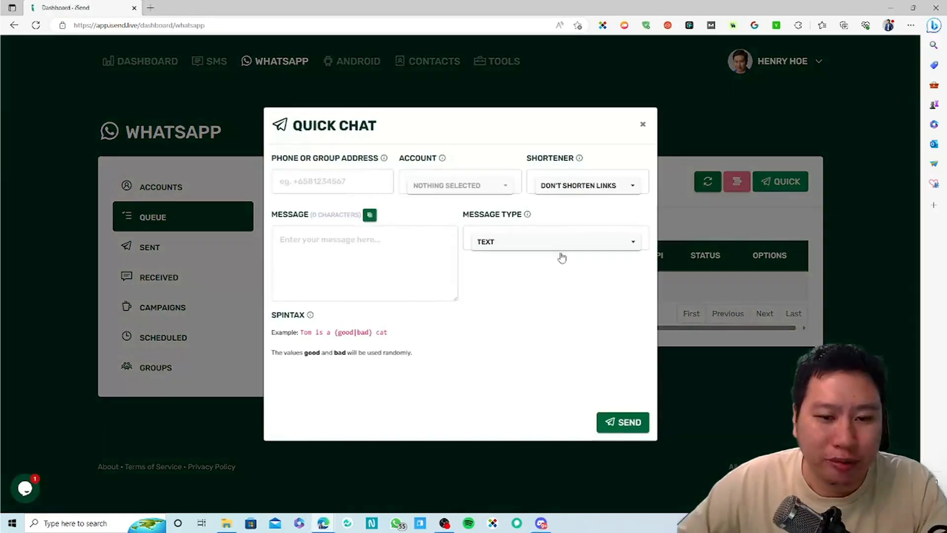
{"action": "left_click", "coordinate": [331, 181]}
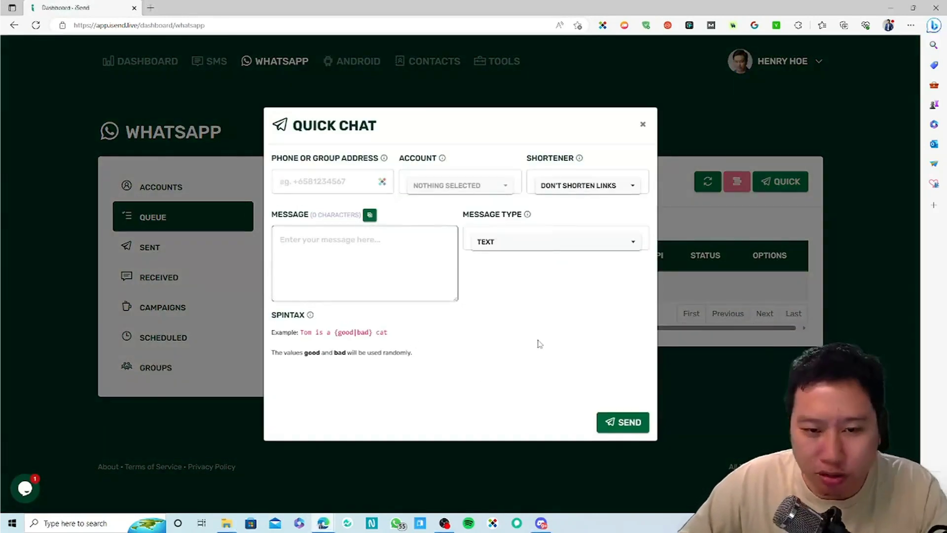
{"action": "left_click", "coordinate": [643, 124]}
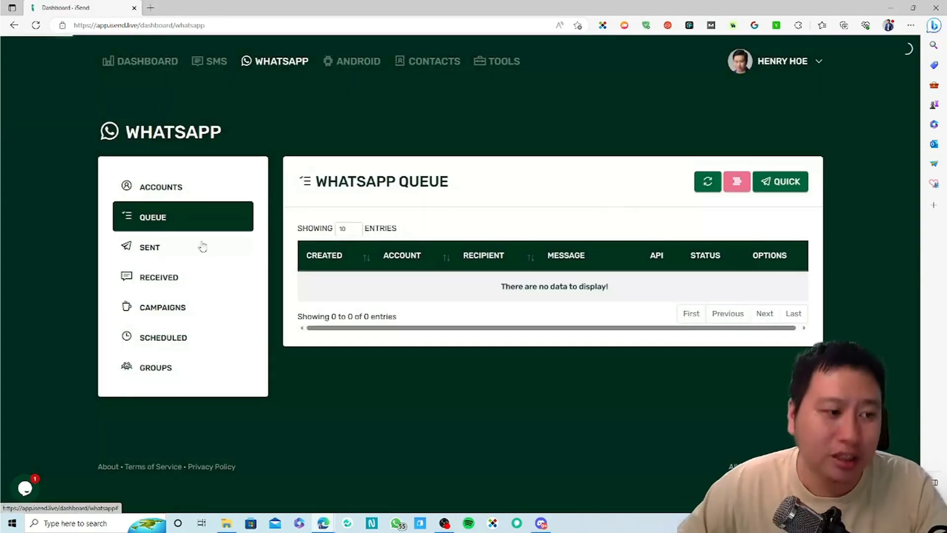
Step: Check the empty Sent and Scheduled chat lists and open a blank Schedule Chat form
{"action": "left_click", "coordinate": [149, 247]}
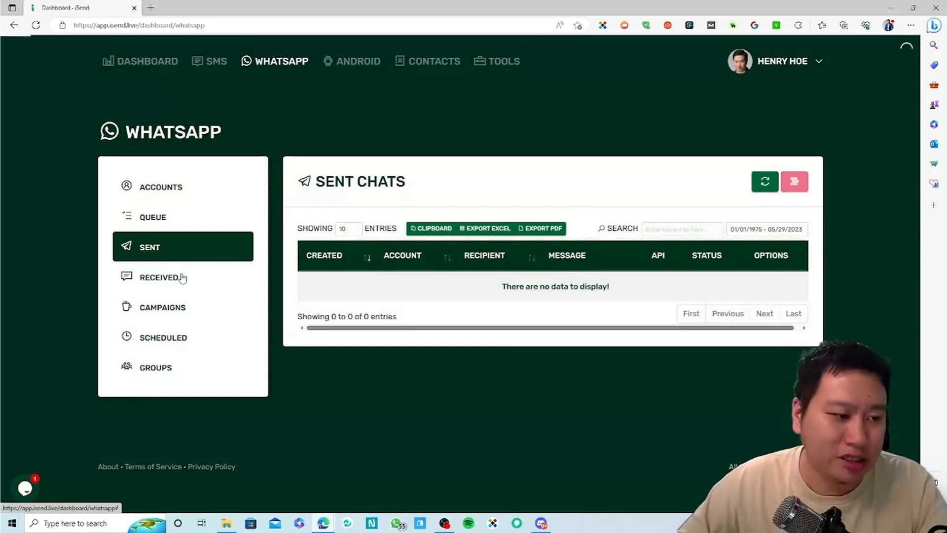
{"action": "left_click", "coordinate": [164, 337]}
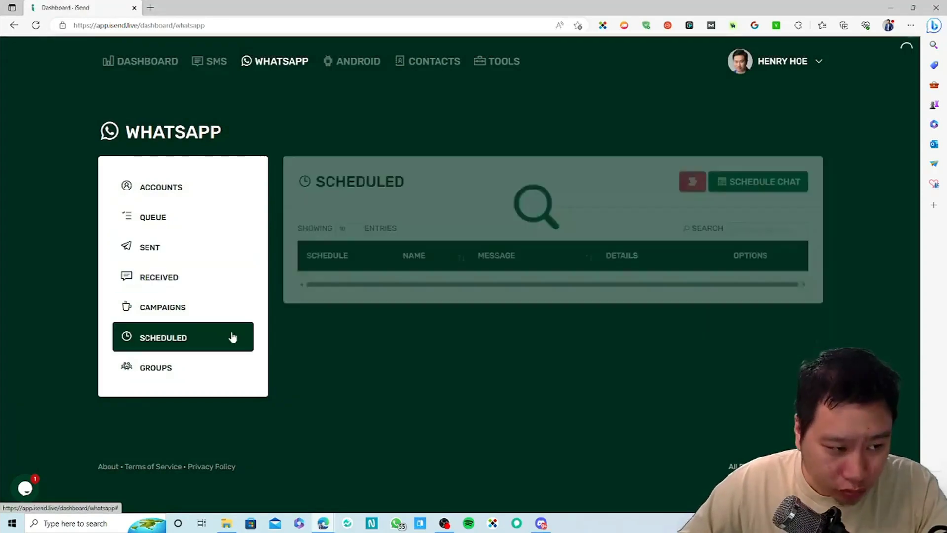
{"action": "left_click", "coordinate": [184, 337]}
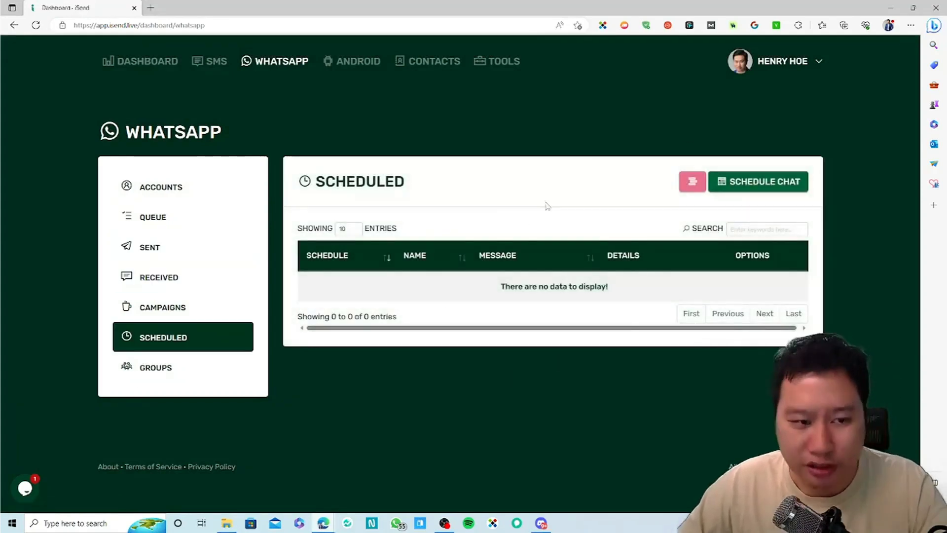
{"action": "left_click", "coordinate": [758, 181]}
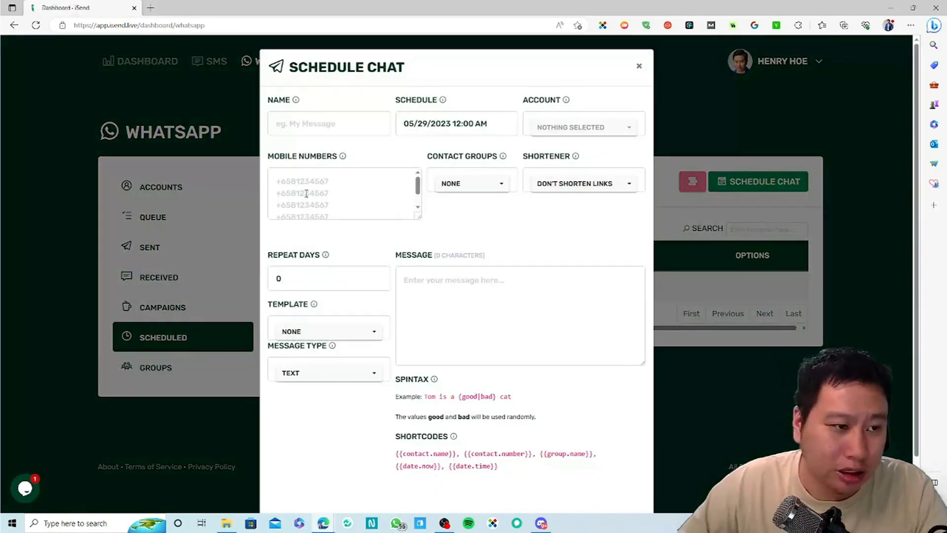
Step: Review the Schedule Chat form's Mobile Numbers field, then close the form
{"action": "left_click", "coordinate": [520, 314]}
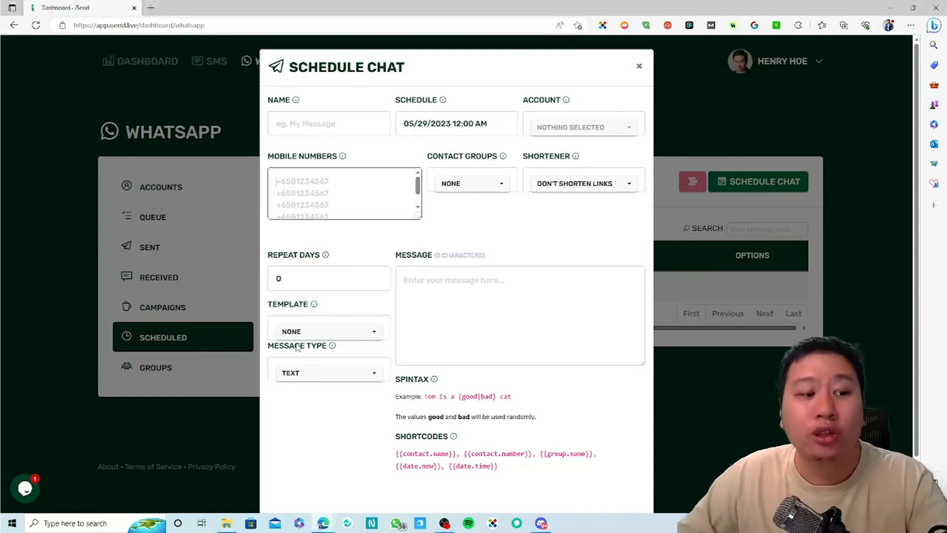
{"action": "left_click", "coordinate": [328, 279]}
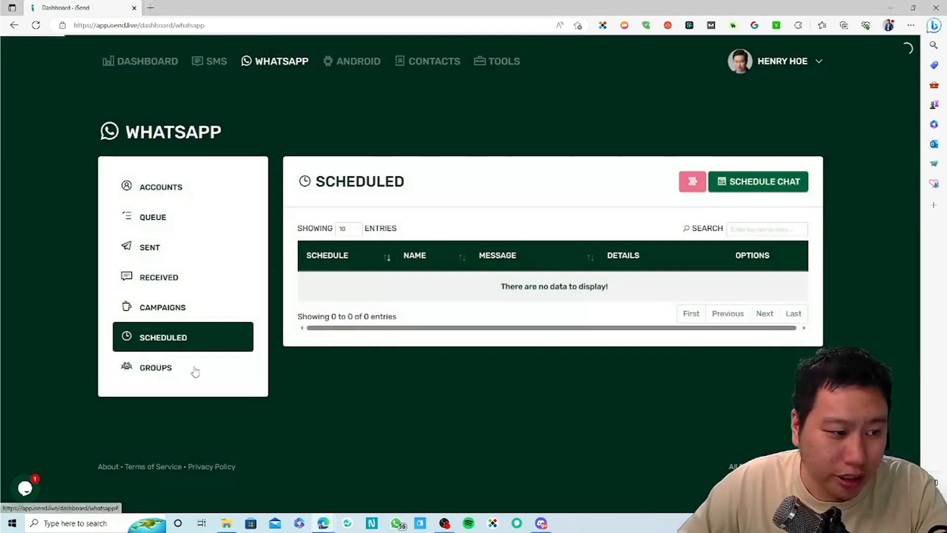
Step: Browse empty WhatsApp Groups, Received and Campaigns lists, then view the Android devices page
{"action": "left_click", "coordinate": [156, 367]}
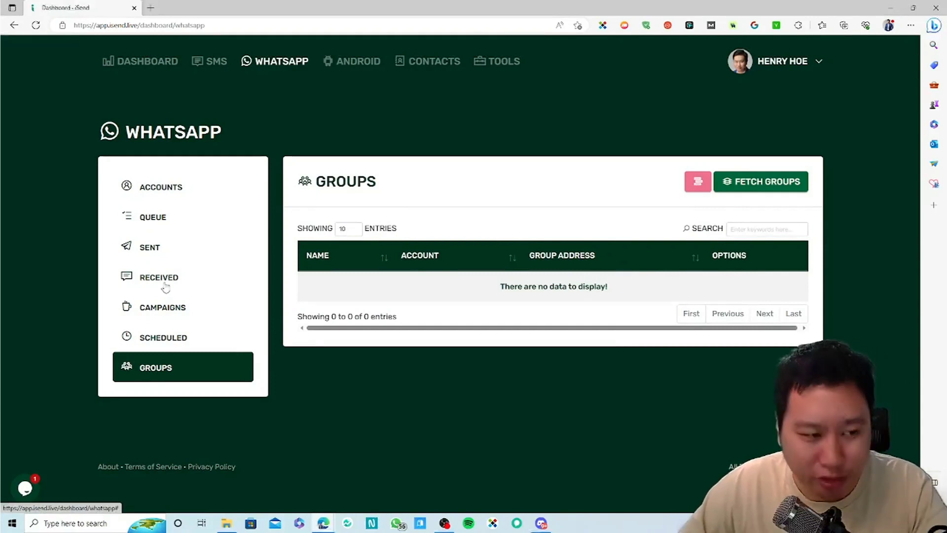
{"action": "left_click", "coordinate": [159, 277]}
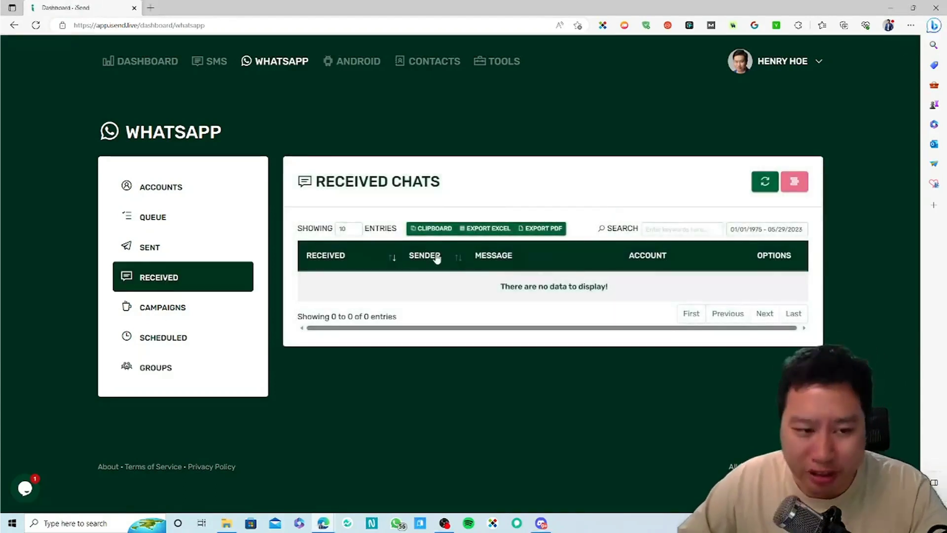
{"action": "mouse_move", "coordinate": [444, 275]}
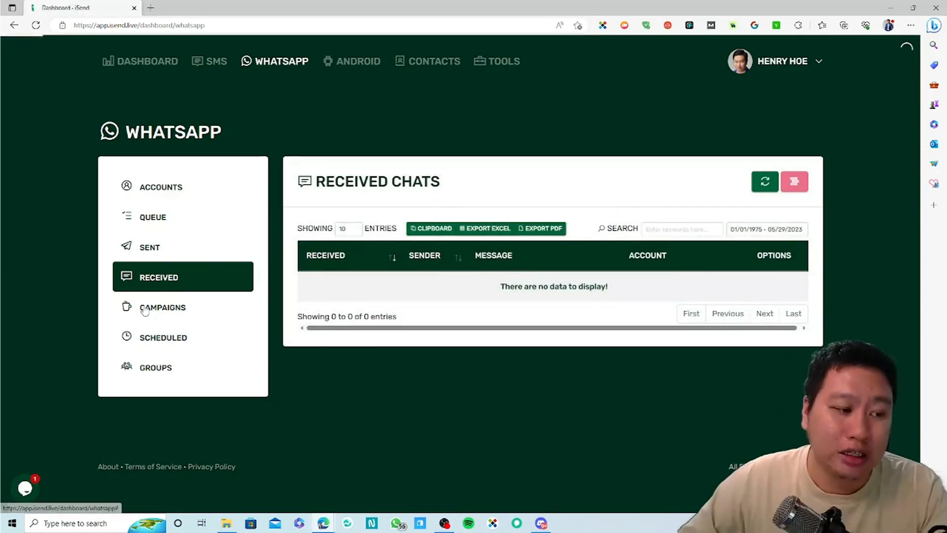
{"action": "left_click", "coordinate": [162, 306]}
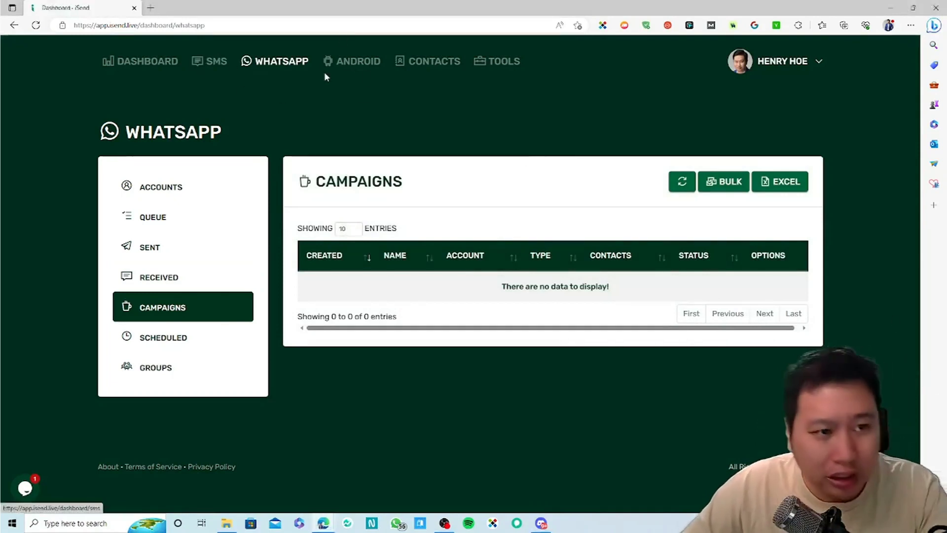
{"action": "mouse_move", "coordinate": [363, 73]}
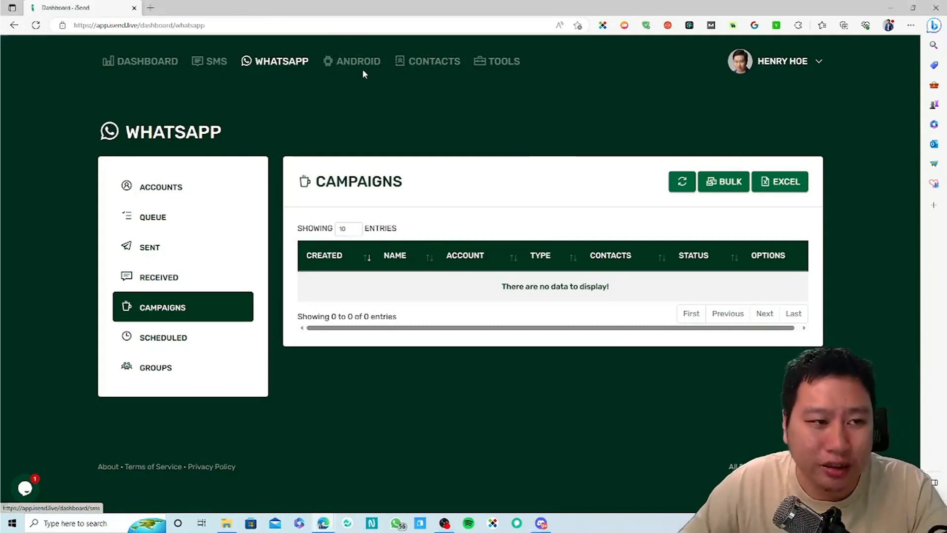
{"action": "left_click", "coordinate": [352, 61]}
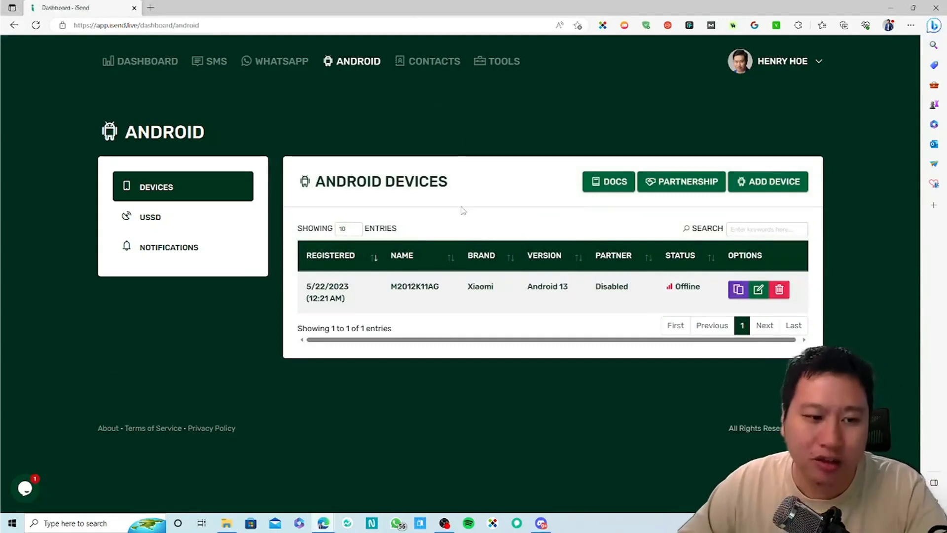
{"action": "mouse_move", "coordinate": [398, 393]}
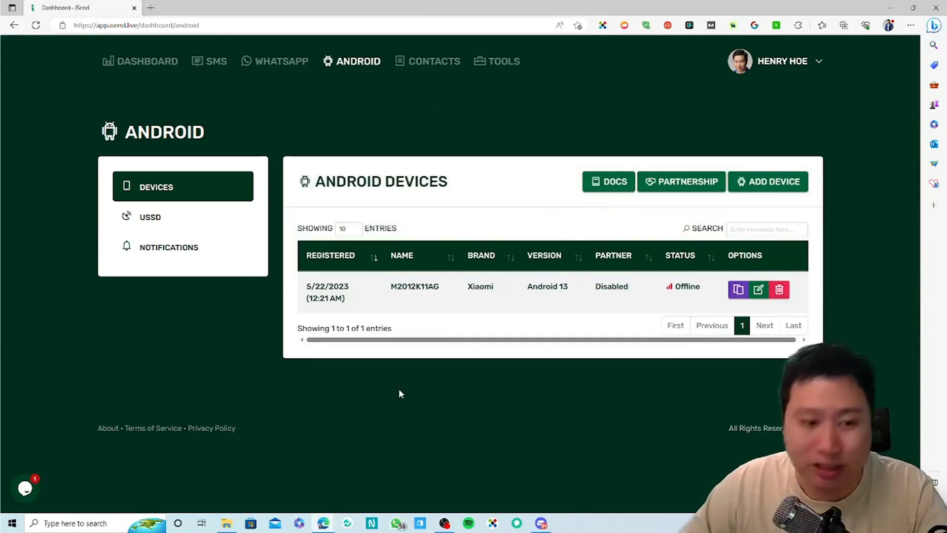
{"action": "mouse_move", "coordinate": [415, 350]}
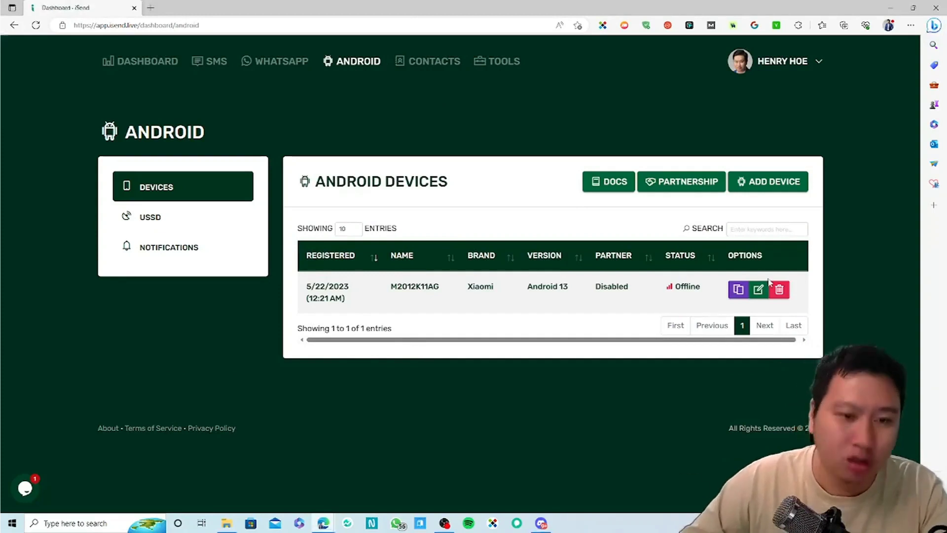
Step: Open the Add Device panel with the gateway app download and registration QR codes
{"action": "left_click", "coordinate": [768, 181]}
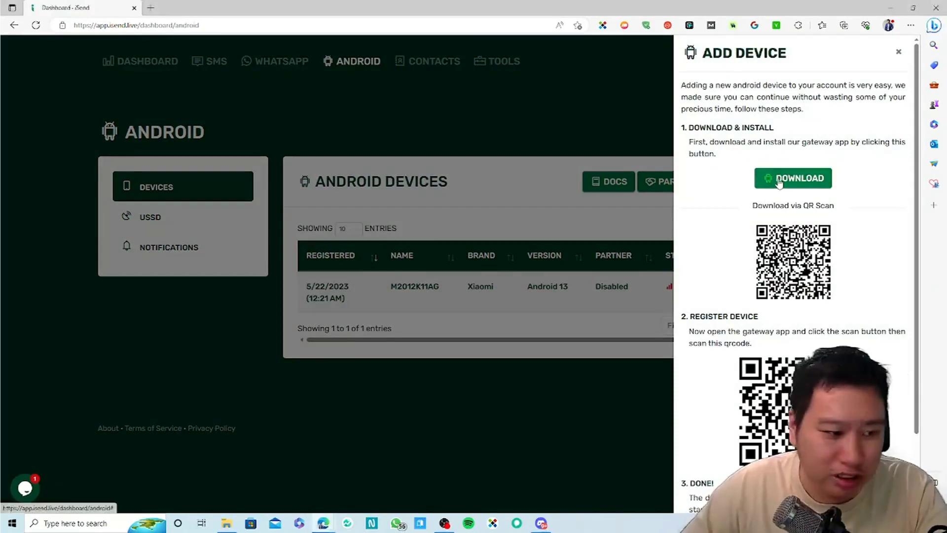
Step: Start the gateway app download and scroll through the device registration steps
{"action": "left_click", "coordinate": [793, 178]}
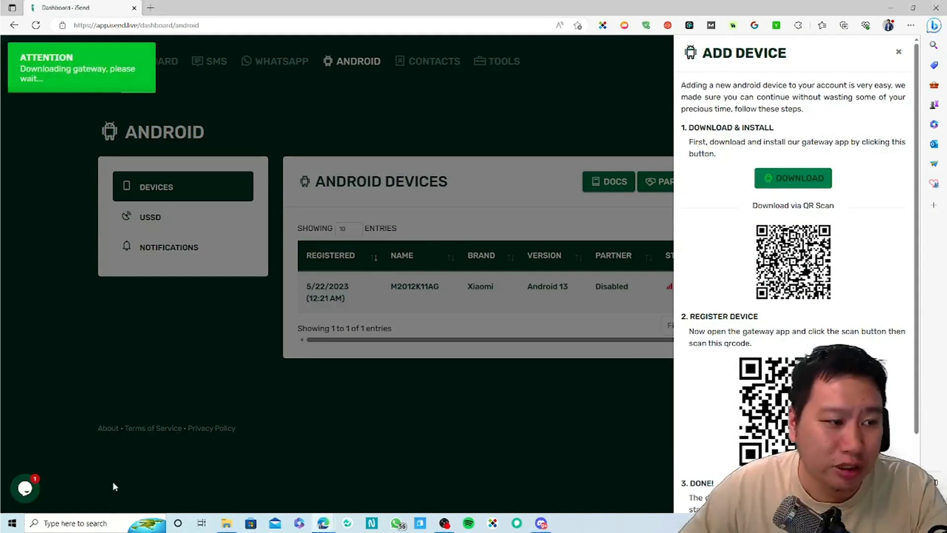
{"action": "left_click", "coordinate": [793, 178]}
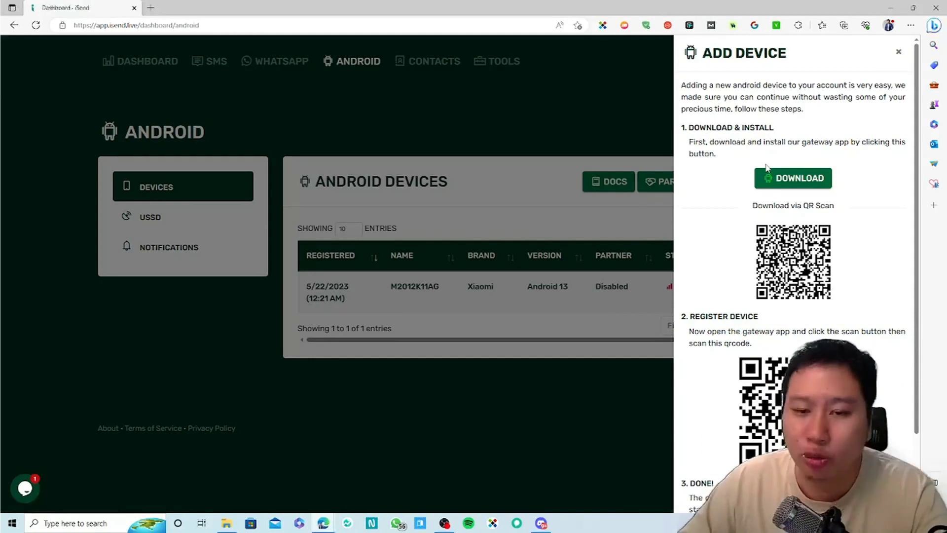
{"action": "mouse_move", "coordinate": [742, 290]}
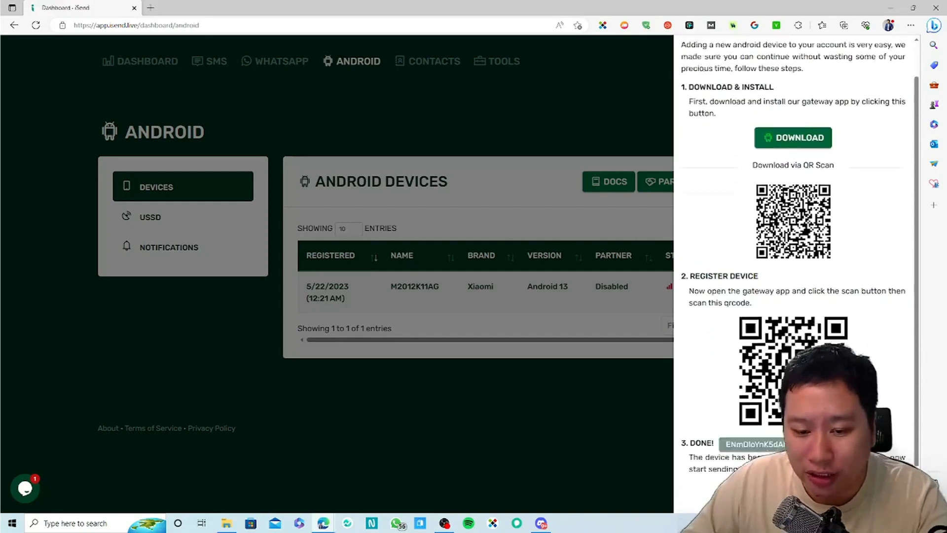
{"action": "scroll", "scroll_direction": "down", "scroll_amount": 3}
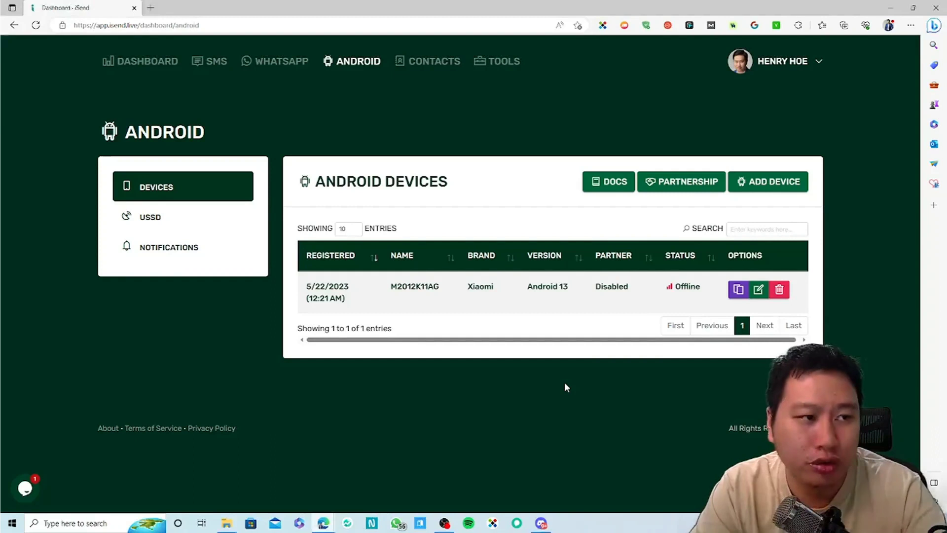
{"action": "mouse_move", "coordinate": [507, 345]}
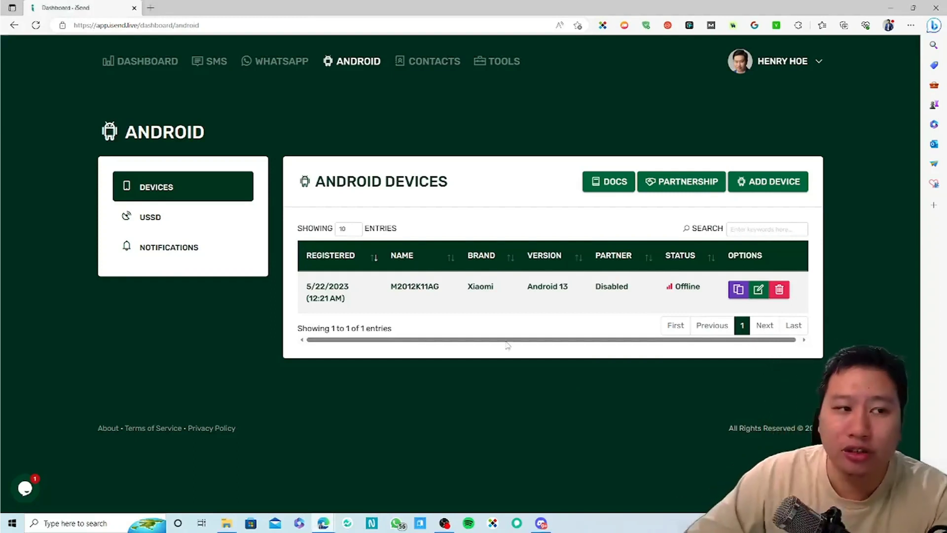
Step: Check the empty SMS queue, partner gateway rates and Tools API keys list
{"action": "left_click", "coordinate": [215, 60]}
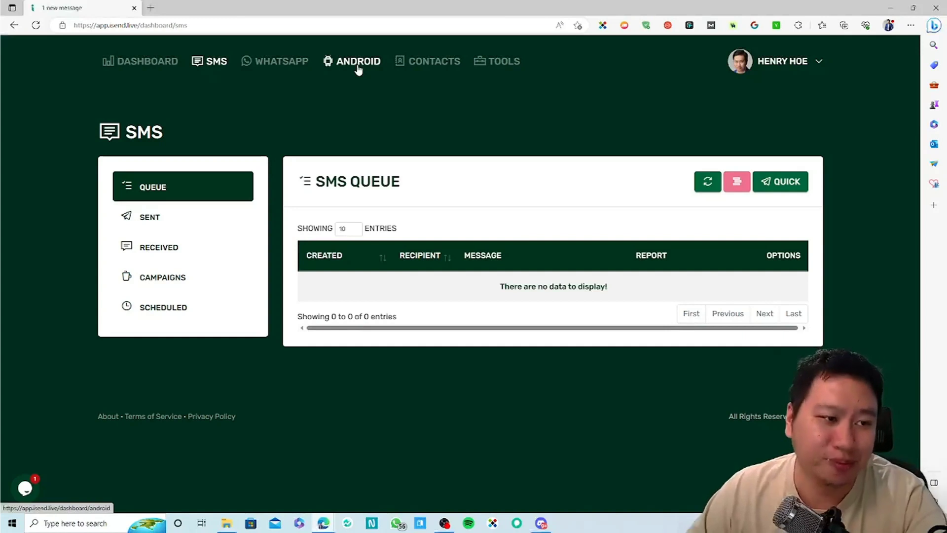
{"action": "mouse_move", "coordinate": [381, 98]}
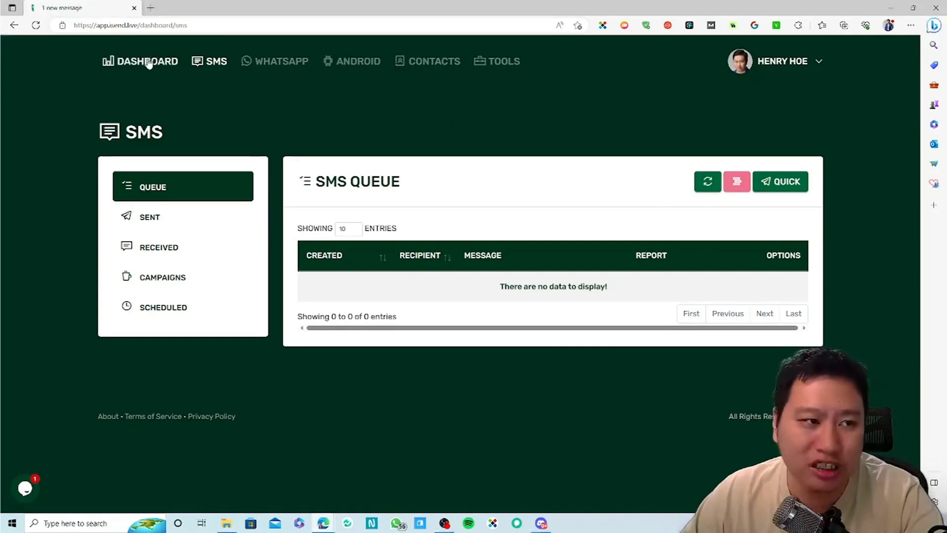
{"action": "left_click", "coordinate": [147, 62]}
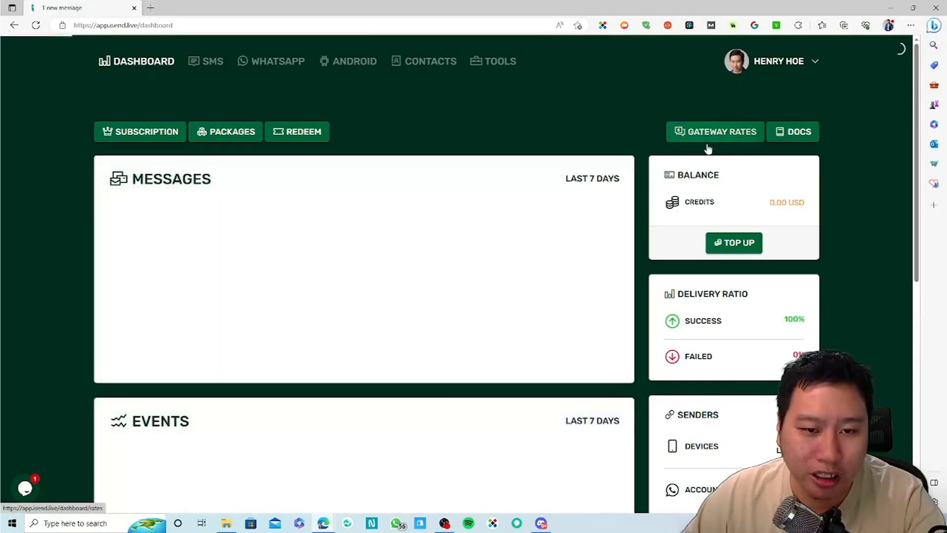
{"action": "left_click", "coordinate": [715, 132]}
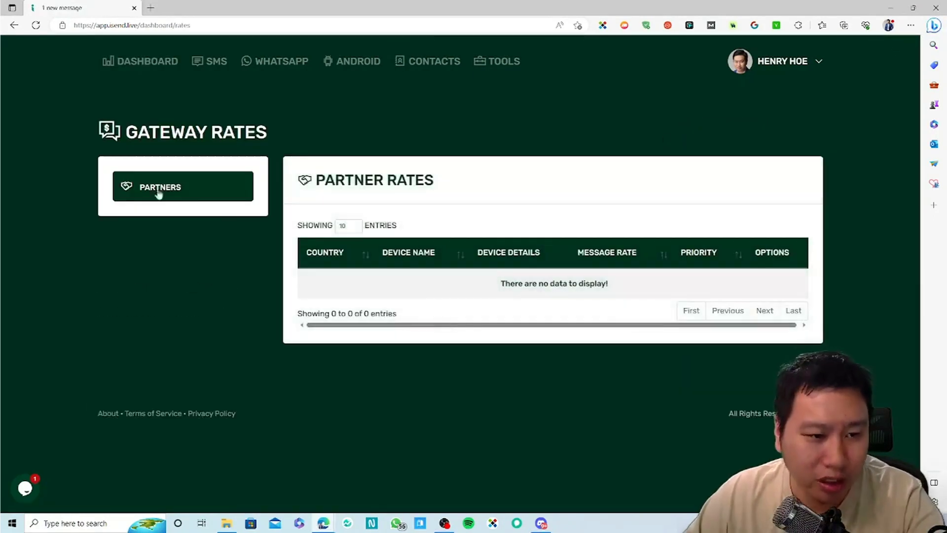
{"action": "left_click", "coordinate": [183, 186]}
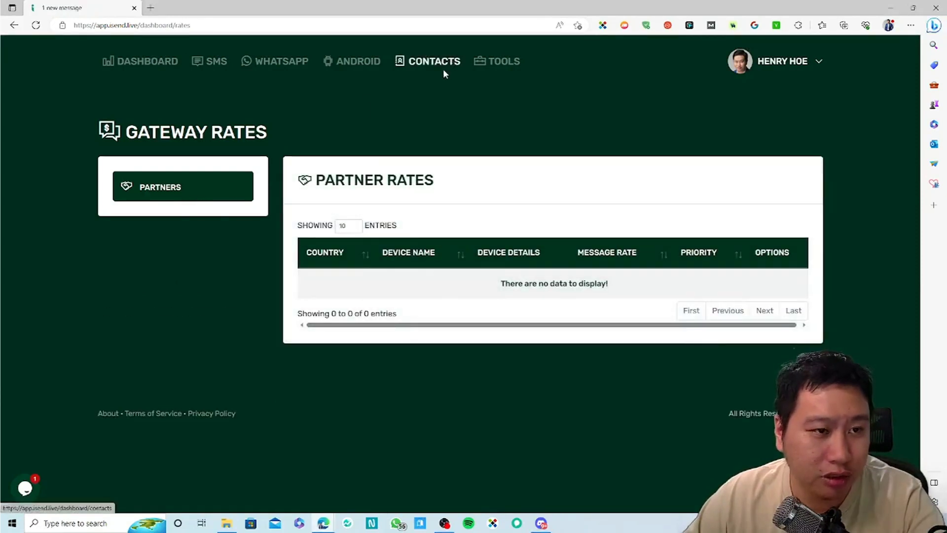
{"action": "left_click", "coordinate": [504, 62]}
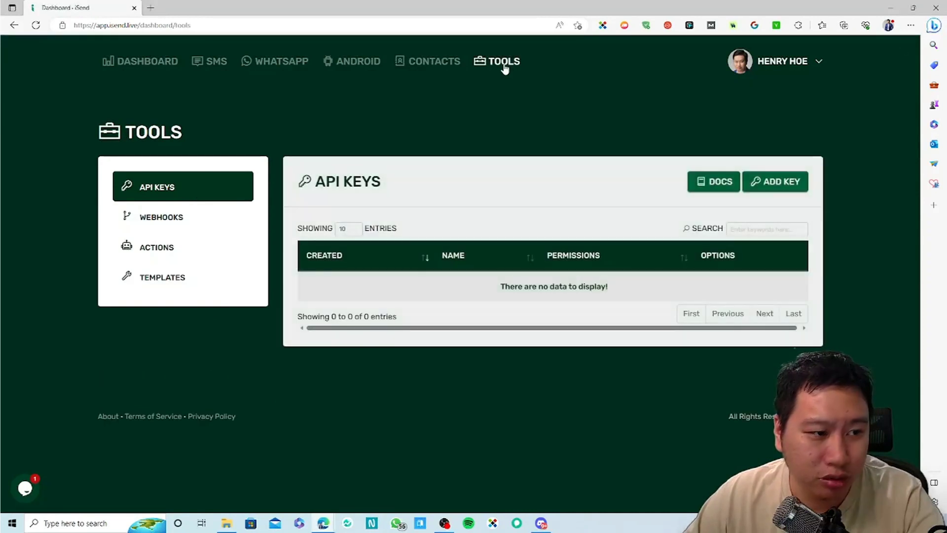
Step: Check empty contacts, then read the Android Partnership docs on device-sharing earnings
{"action": "left_click", "coordinate": [433, 61]}
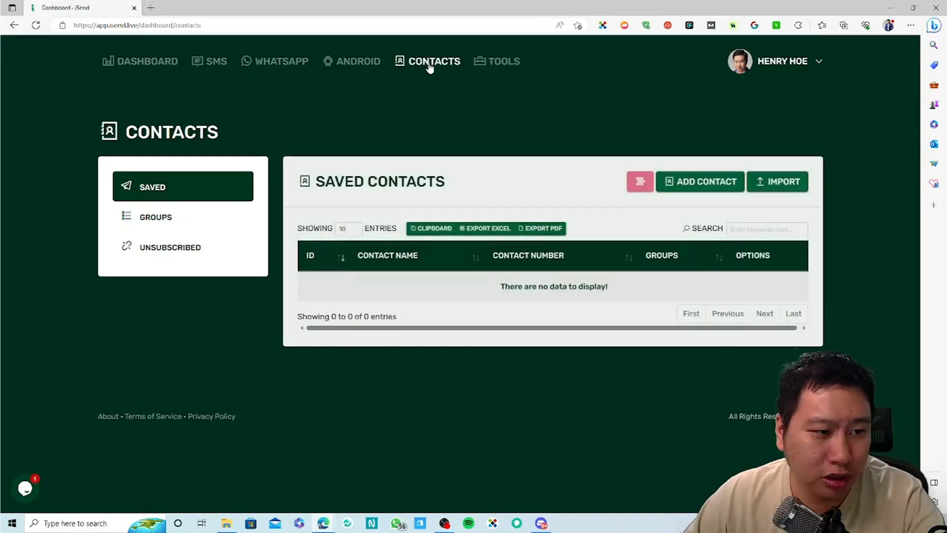
{"action": "left_click", "coordinate": [357, 61]}
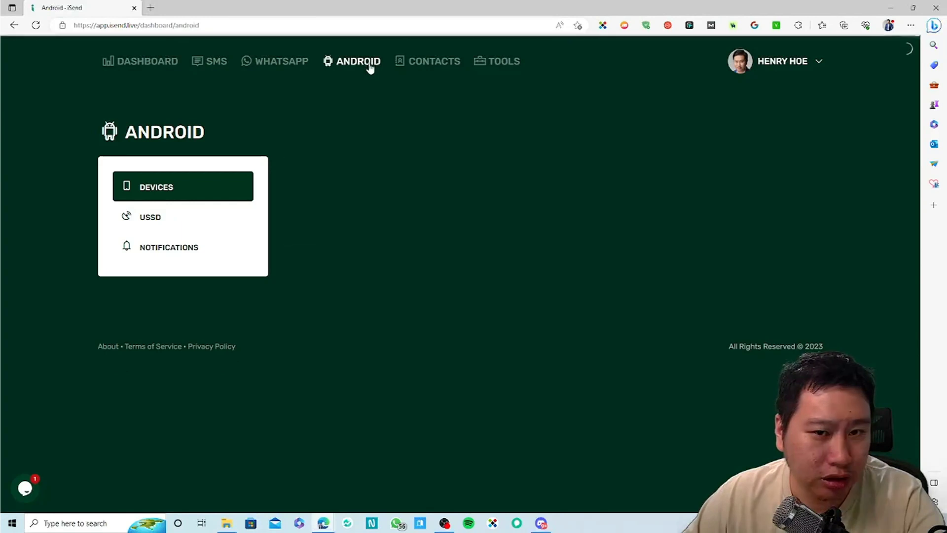
{"action": "left_click", "coordinate": [156, 186]}
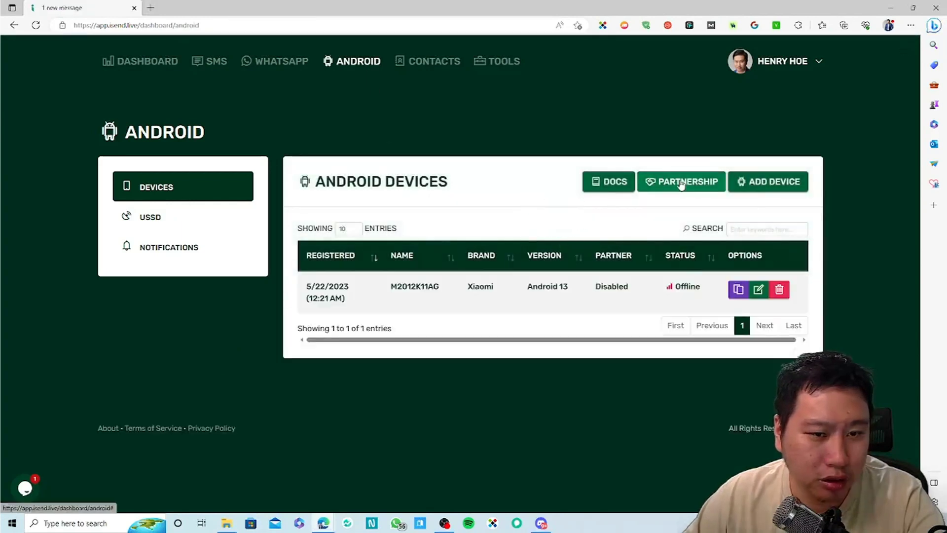
{"action": "left_click", "coordinate": [681, 181]}
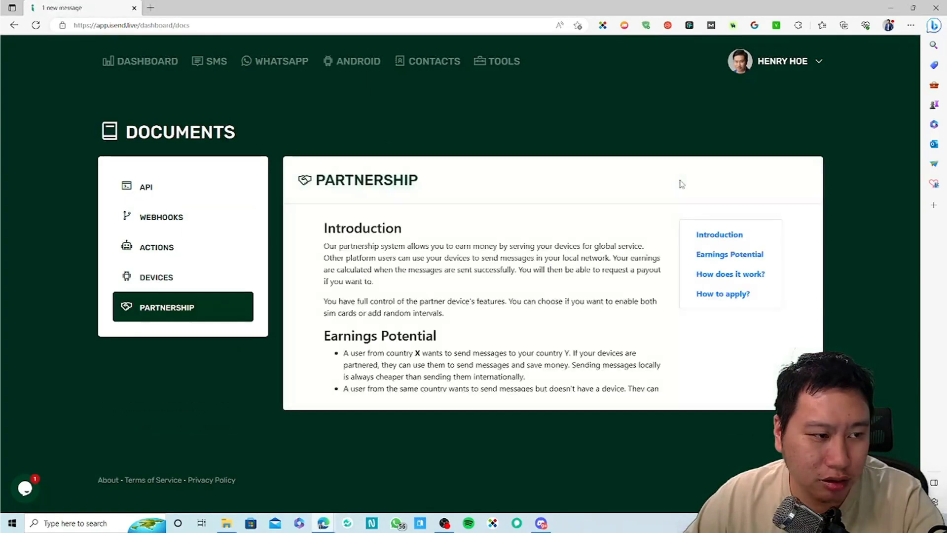
{"action": "scroll", "scroll_direction": "down", "scroll_amount": 3}
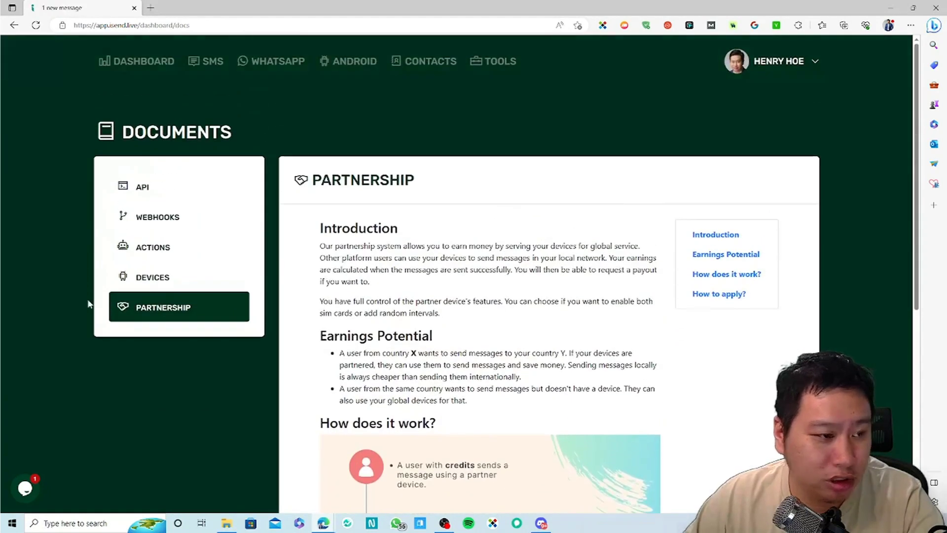
{"action": "mouse_move", "coordinate": [430, 61]}
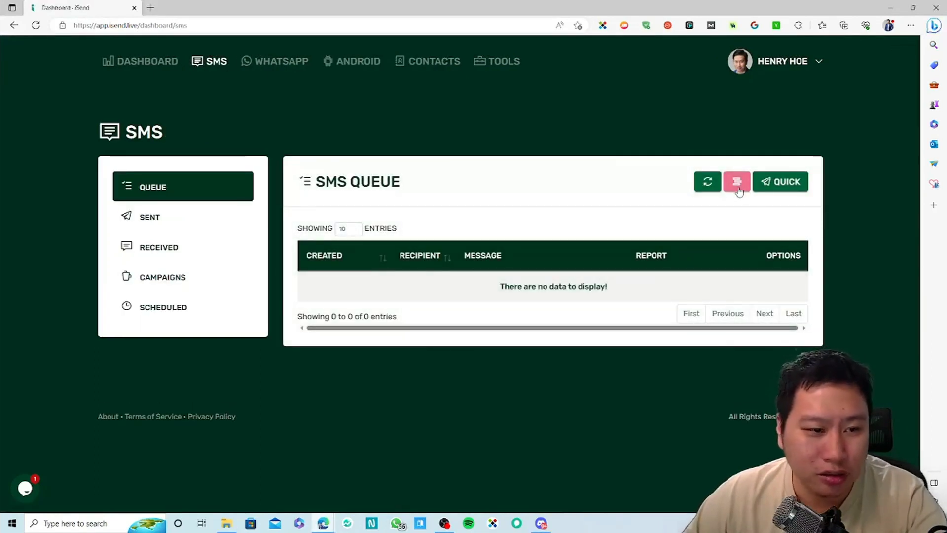
{"action": "left_click", "coordinate": [737, 181]}
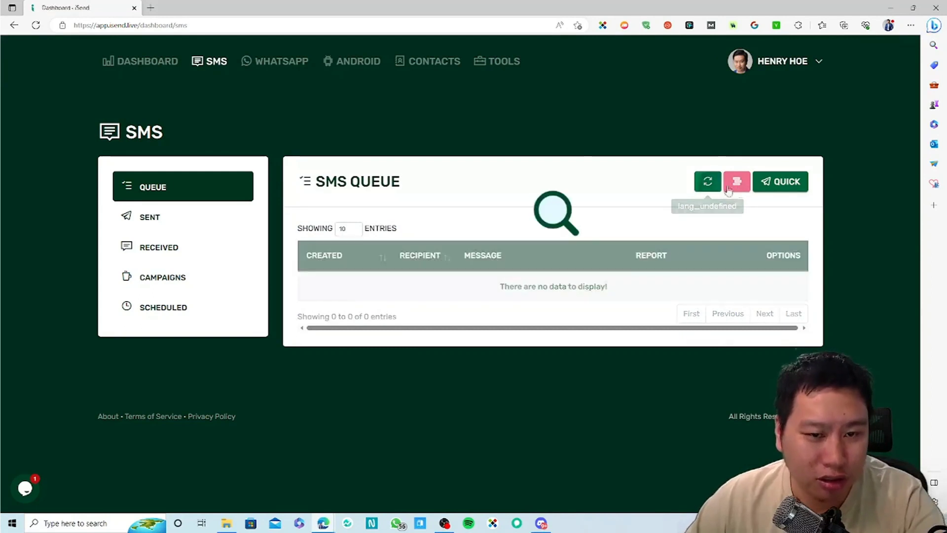
{"action": "left_click", "coordinate": [780, 182]}
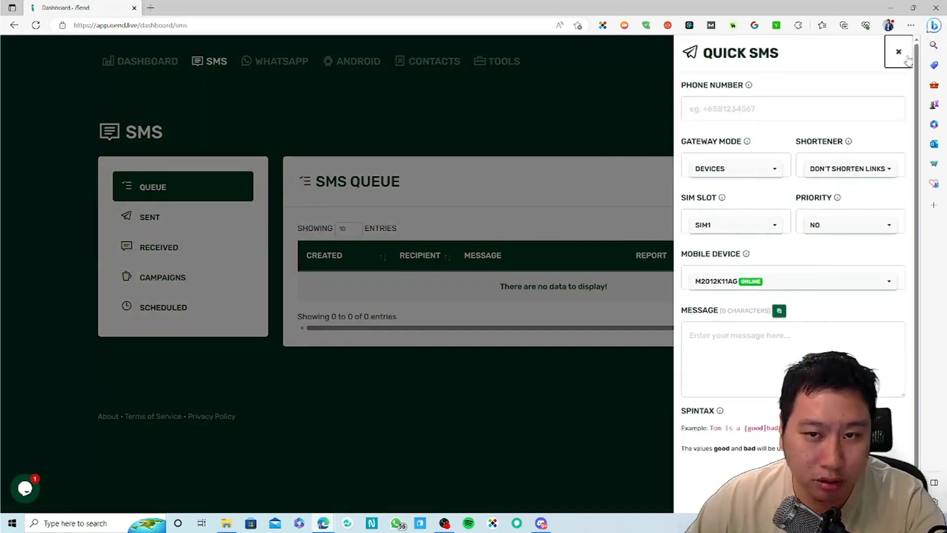
{"action": "left_click", "coordinate": [898, 52]}
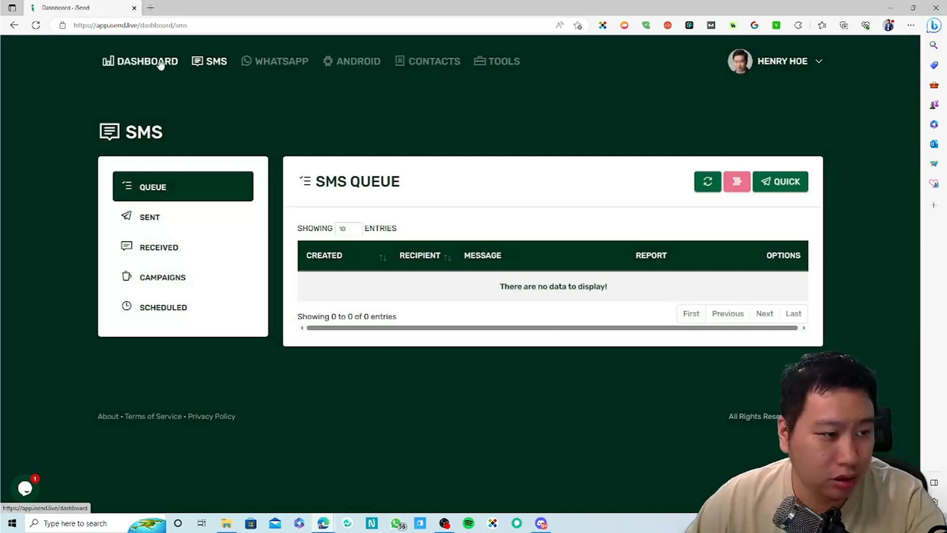
{"action": "left_click", "coordinate": [146, 61]}
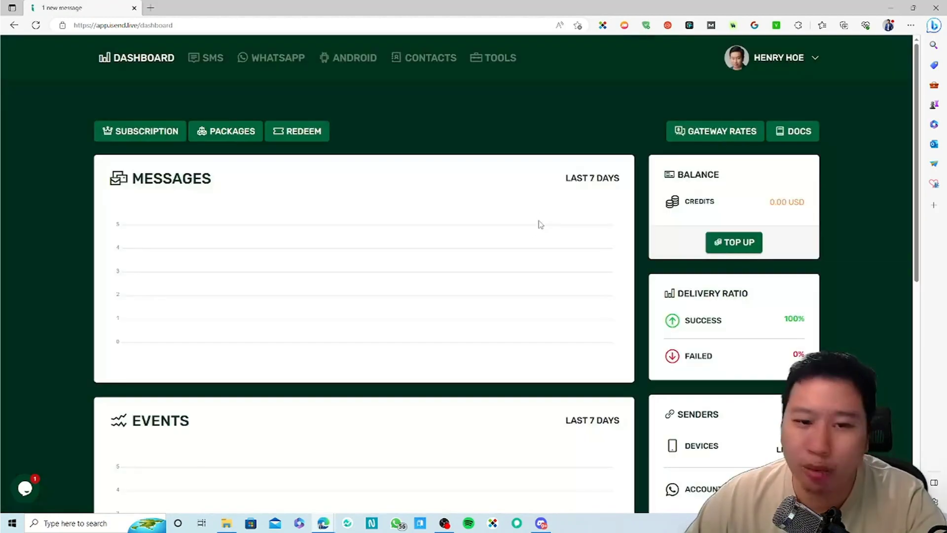
{"action": "mouse_move", "coordinate": [715, 131]}
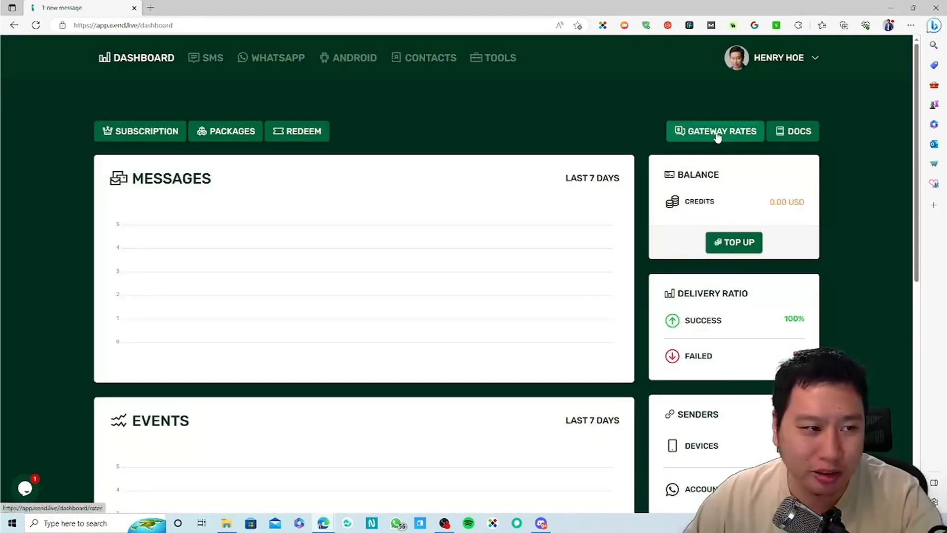
Step: Scroll through the Free, Professional and Business package comparison, then close it
{"action": "left_click", "coordinate": [226, 132]}
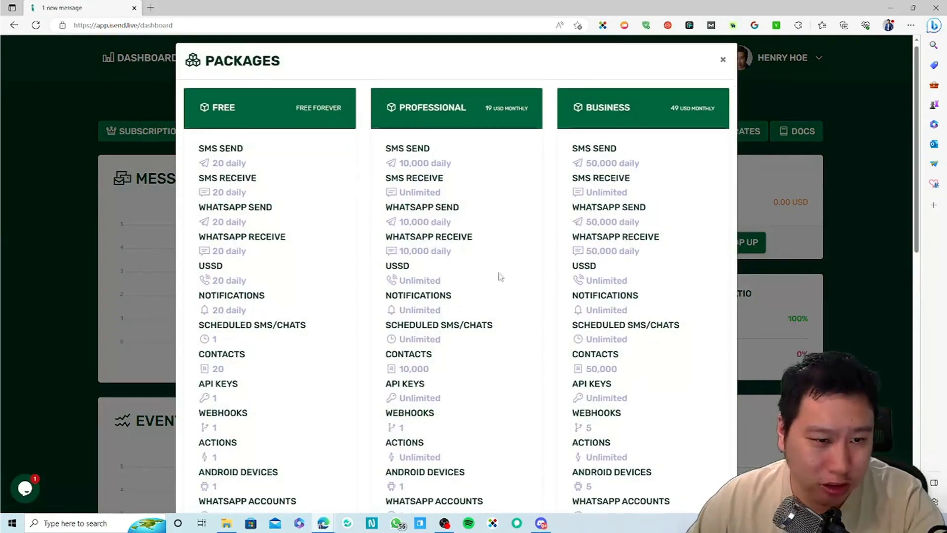
{"action": "scroll", "scroll_direction": "down", "scroll_amount": 3}
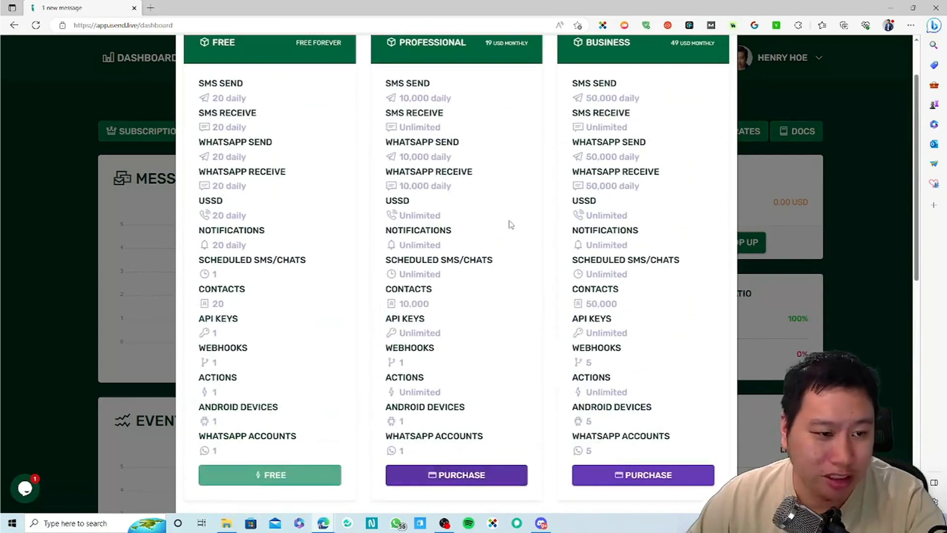
{"action": "mouse_move", "coordinate": [535, 106]}
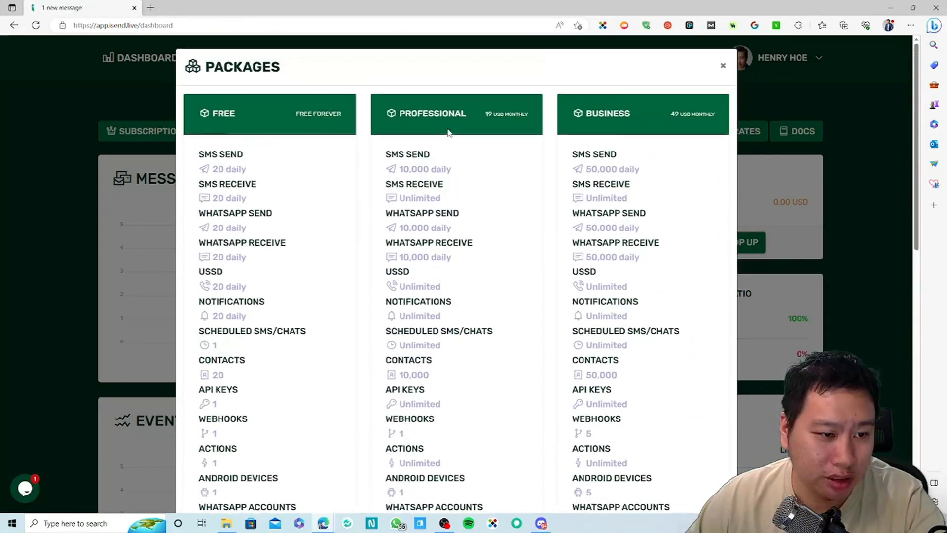
{"action": "scroll", "scroll_direction": "down", "scroll_amount": 3}
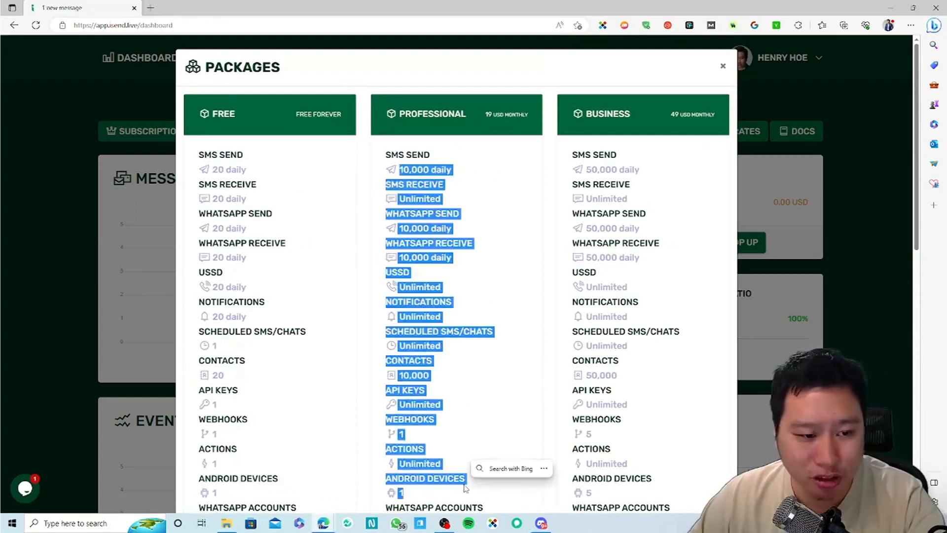
{"action": "scroll", "scroll_direction": "down", "scroll_amount": 3}
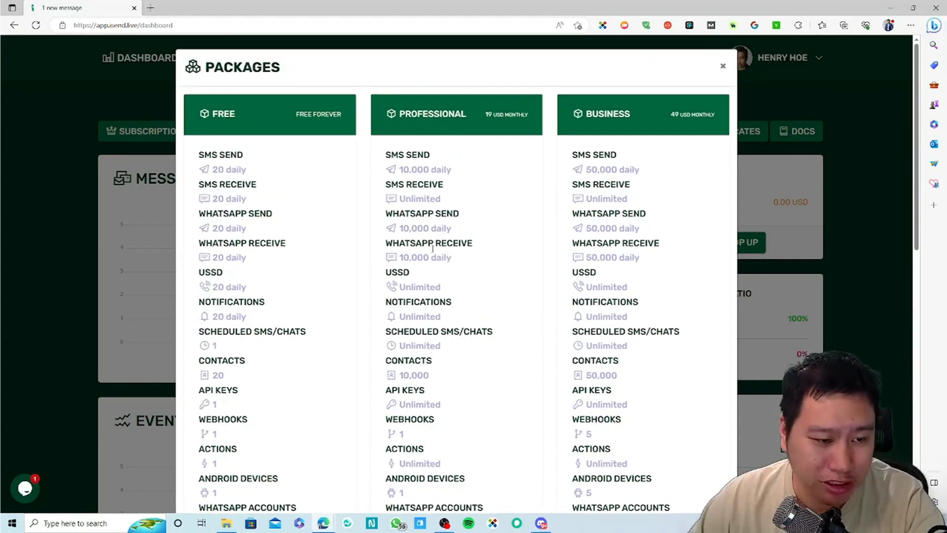
{"action": "left_click", "coordinate": [723, 65]}
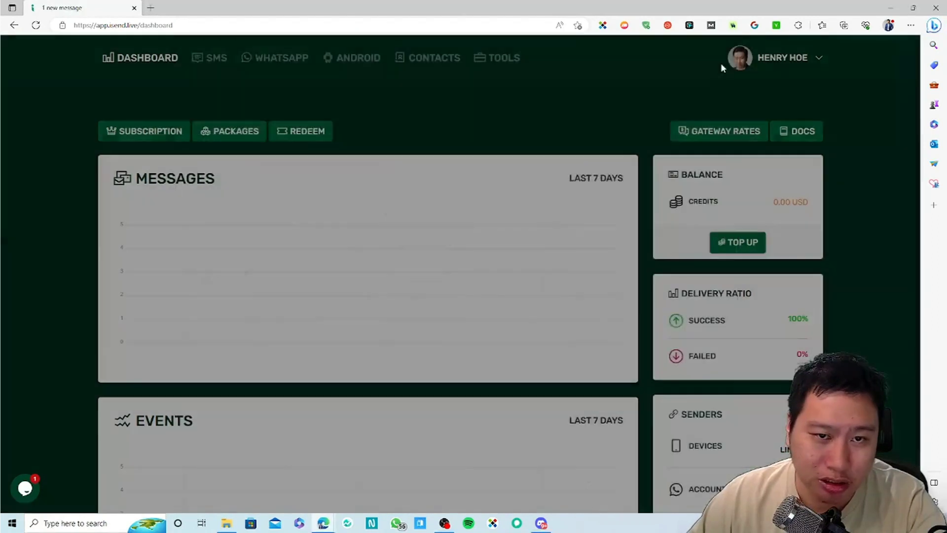
Step: View the partner gateway rates list and return to the main dashboard
{"action": "left_click", "coordinate": [719, 131]}
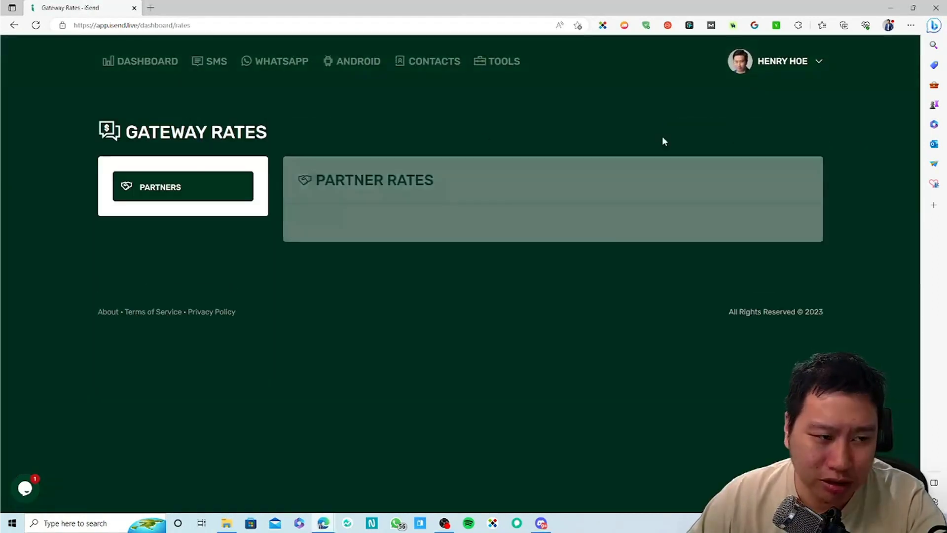
{"action": "left_click", "coordinate": [183, 186]}
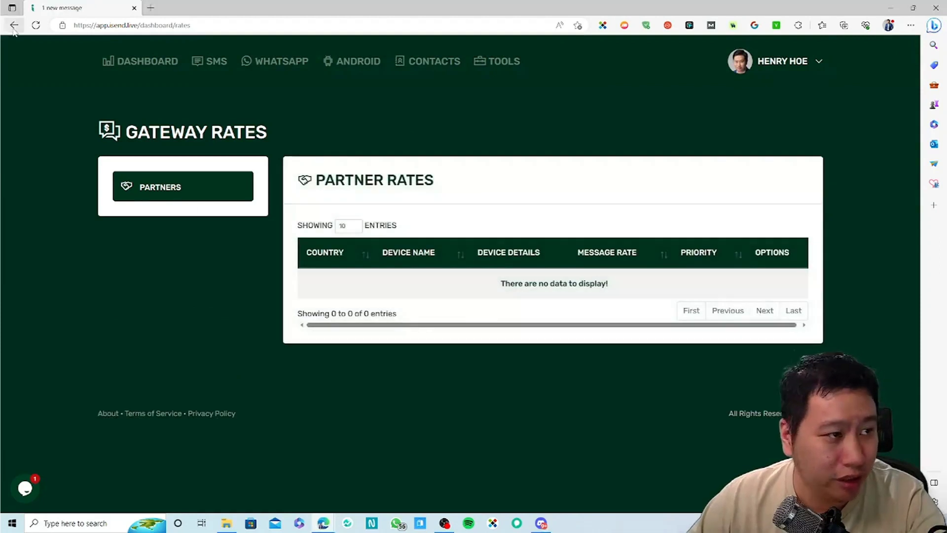
{"action": "left_click", "coordinate": [14, 25]}
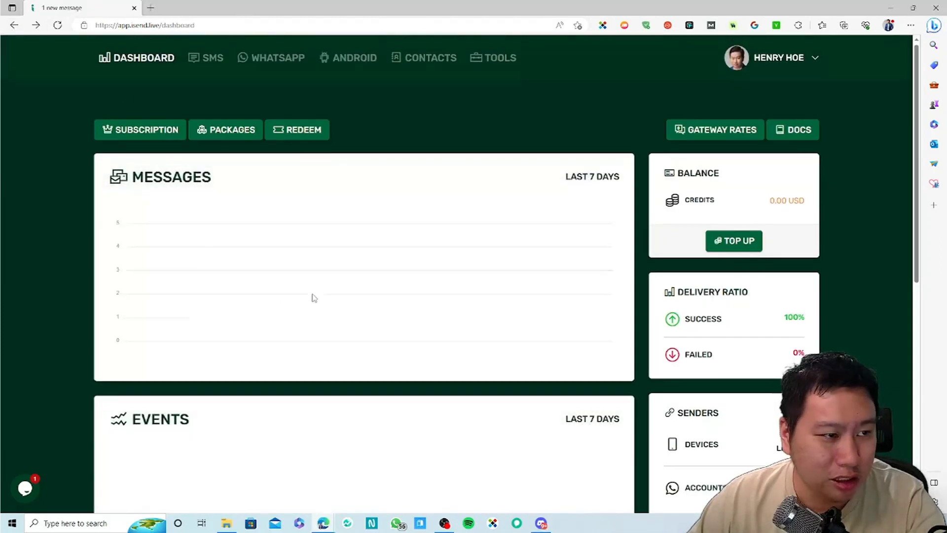
Step: Open and dismiss the Add Credits dialog, then view the empty Tools API keys
{"action": "scroll", "scroll_direction": "down", "scroll_amount": 3}
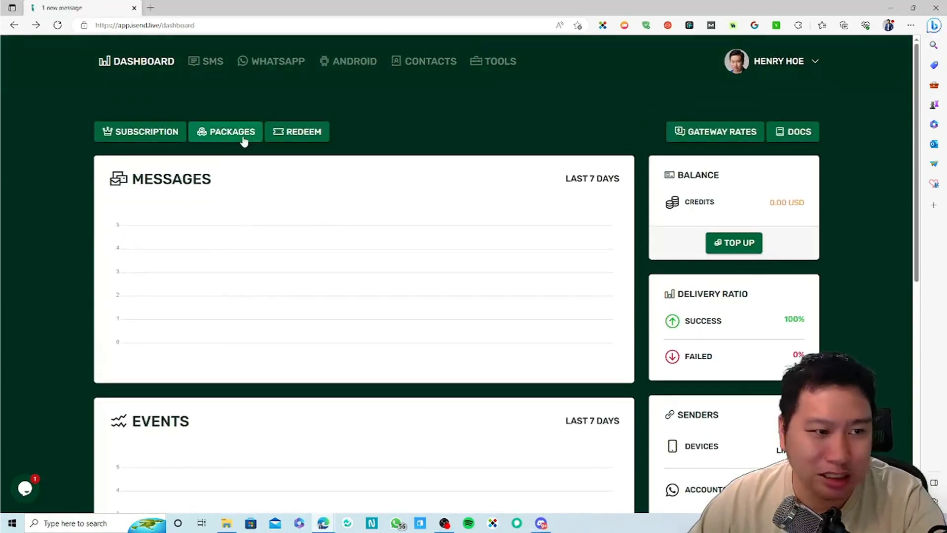
{"action": "scroll", "scroll_direction": "down", "scroll_amount": 3}
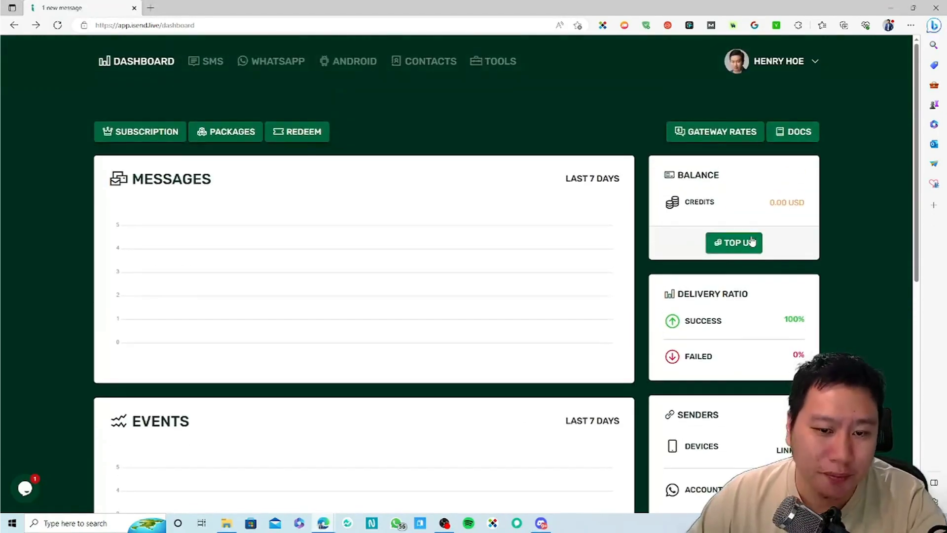
{"action": "left_click", "coordinate": [734, 242]}
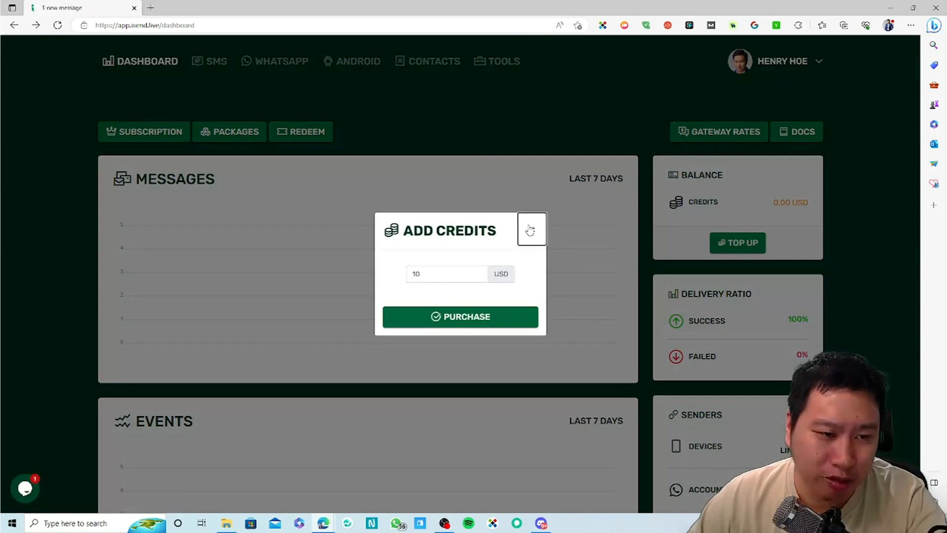
{"action": "left_click", "coordinate": [530, 231]}
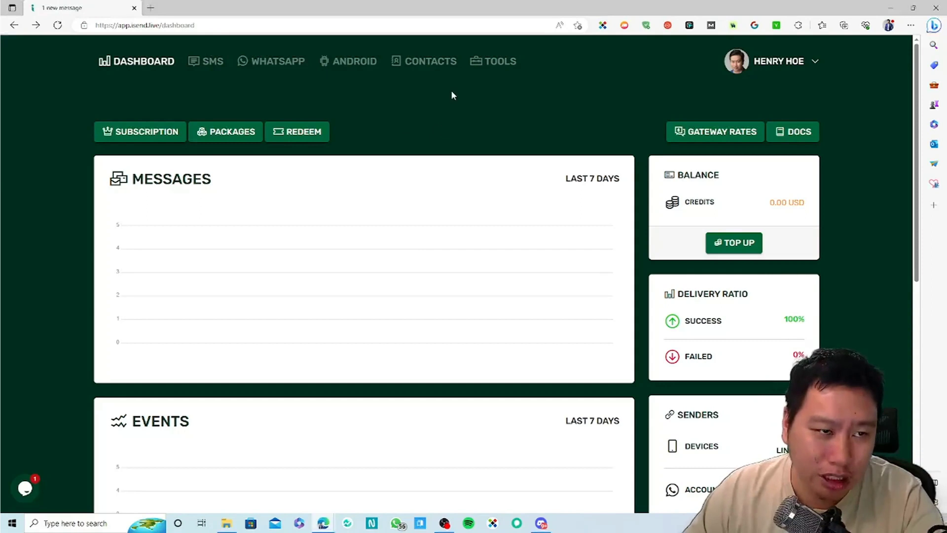
{"action": "left_click", "coordinate": [497, 60]}
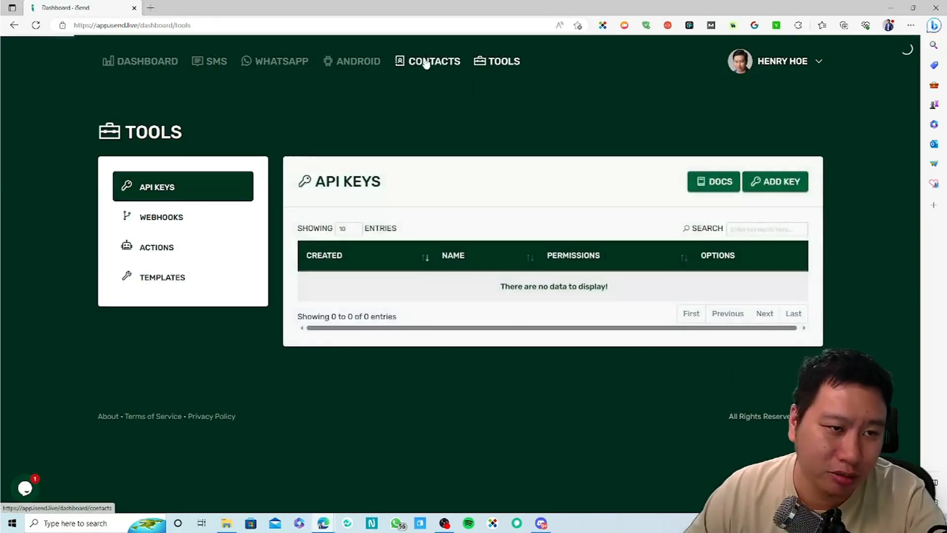
Step: Glance at the empty saved contacts, then view the empty Templates list under Tools
{"action": "left_click", "coordinate": [434, 60]}
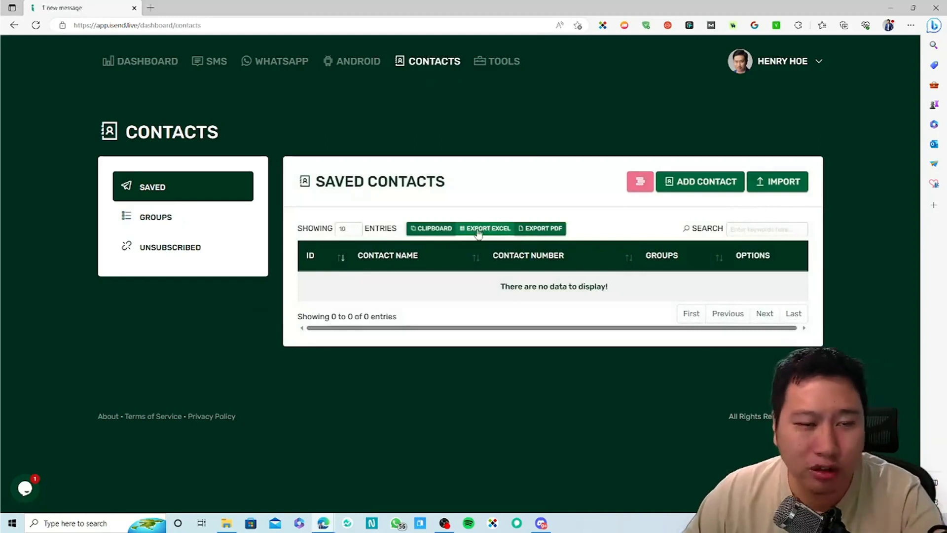
{"action": "left_click", "coordinate": [503, 61]}
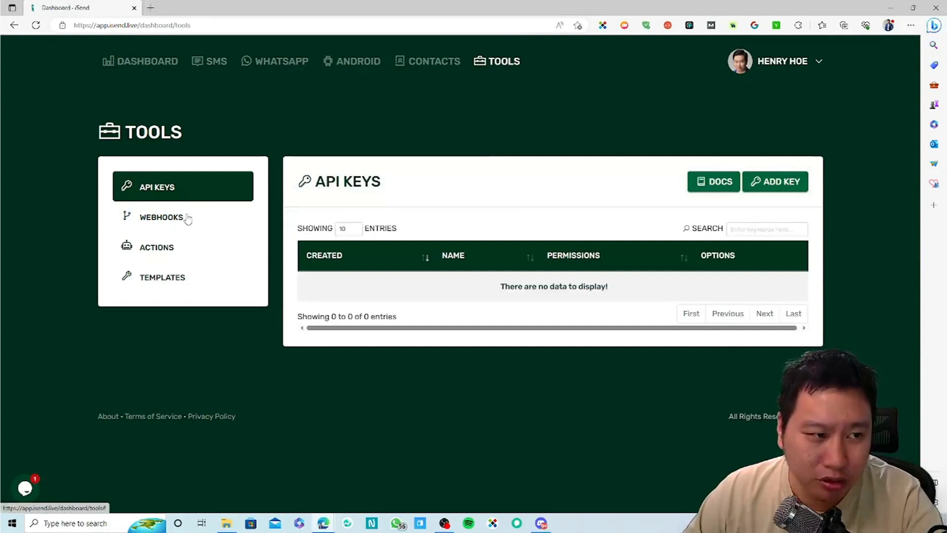
{"action": "mouse_move", "coordinate": [332, 277]}
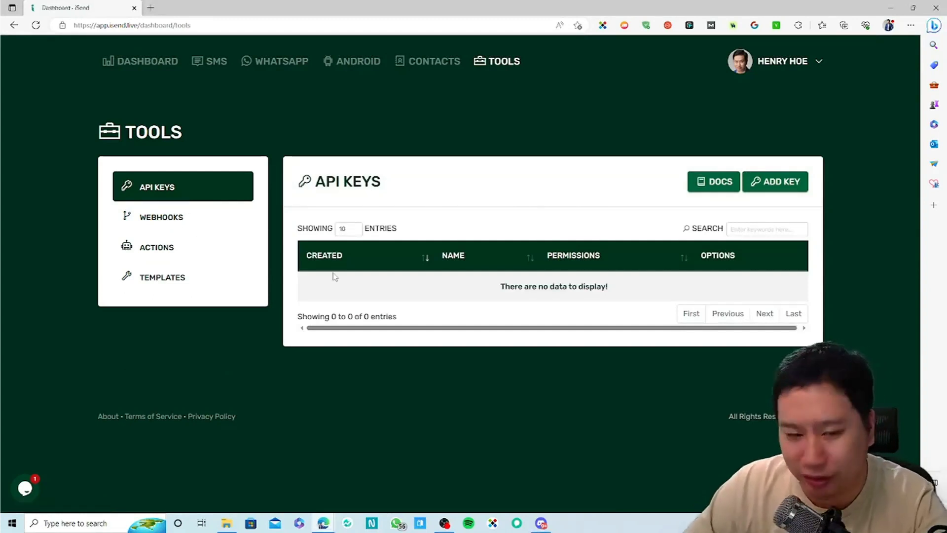
{"action": "left_click", "coordinate": [162, 277]}
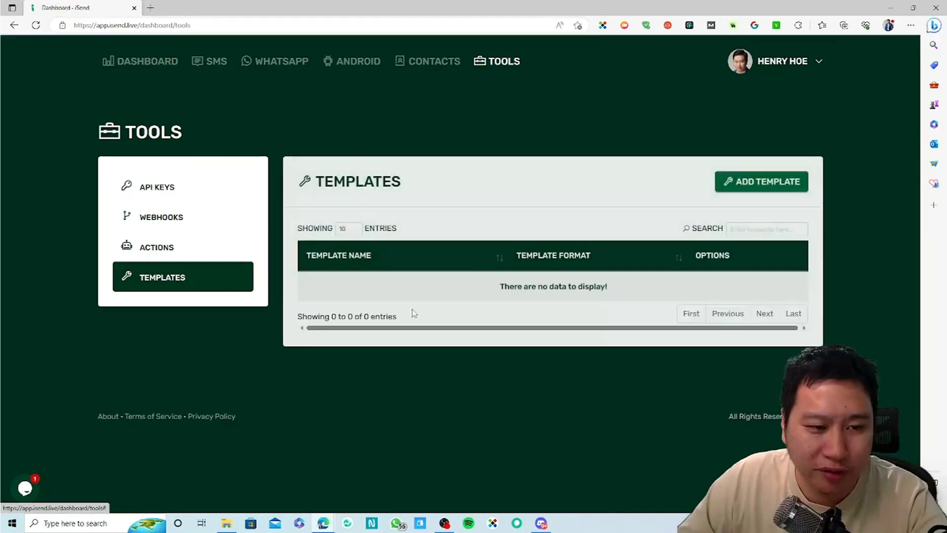
Step: Preview the blank Add Template form and empty Actions list, then return to API Keys
{"action": "left_click", "coordinate": [761, 181]}
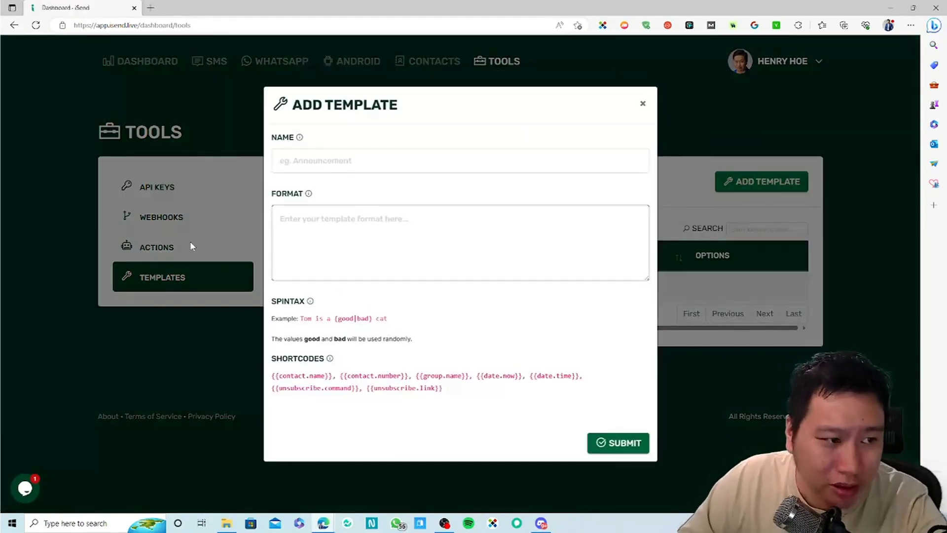
{"action": "left_click", "coordinate": [157, 247]}
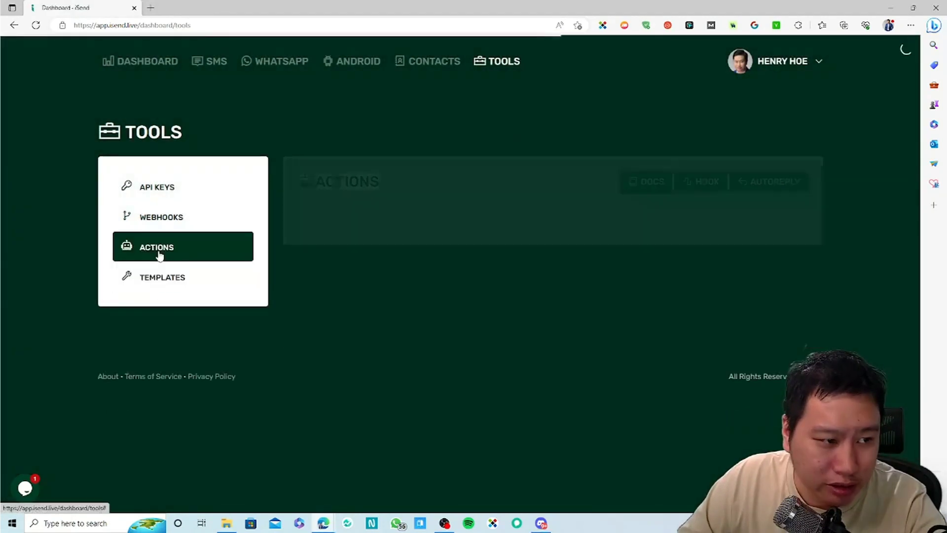
{"action": "left_click", "coordinate": [157, 247]}
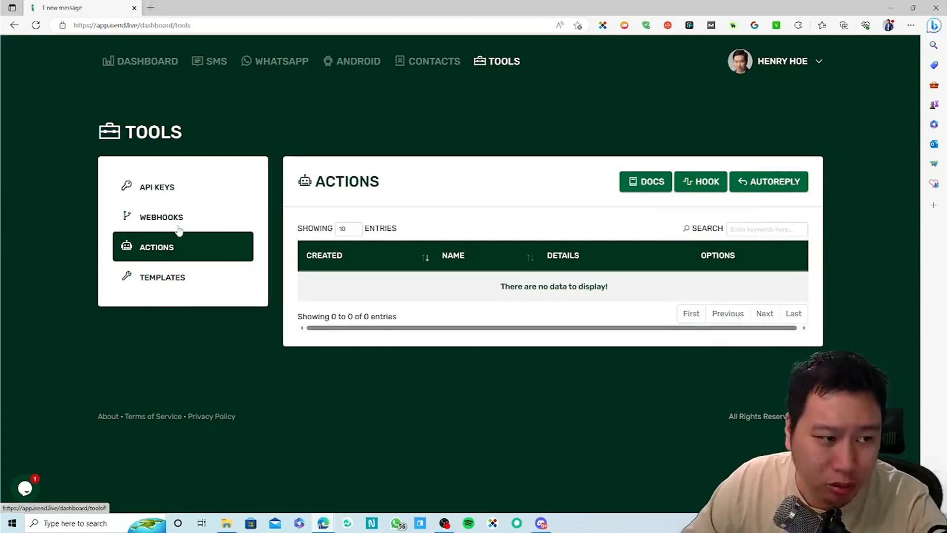
{"action": "left_click", "coordinate": [156, 187]}
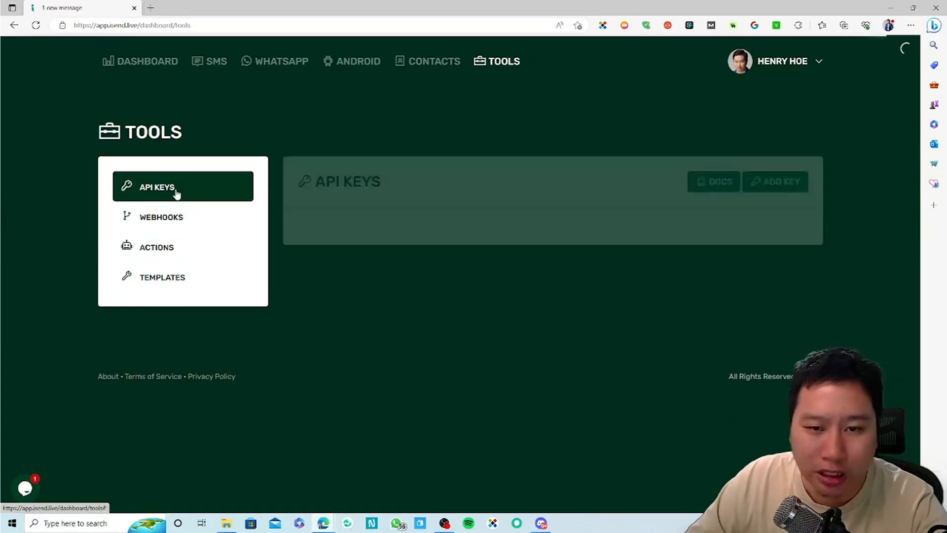
{"action": "left_click", "coordinate": [183, 186]}
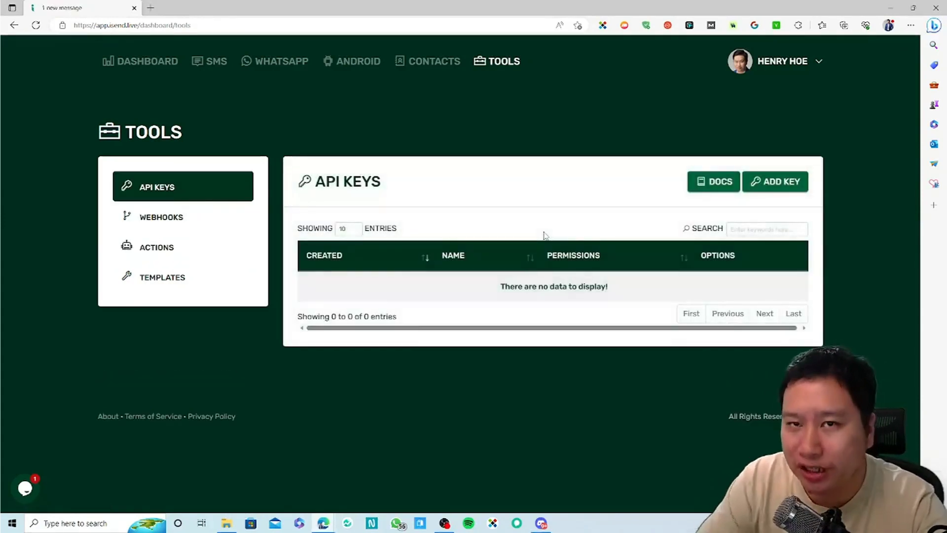